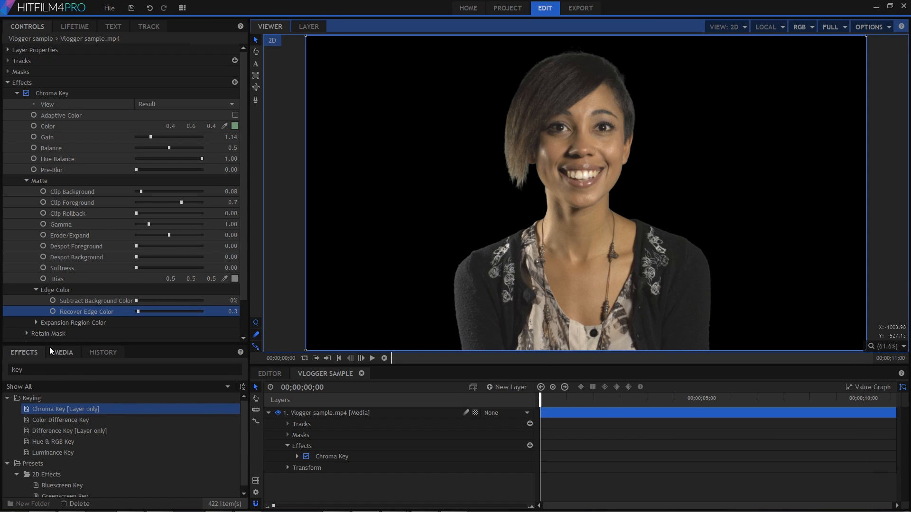
- Bring sunset-BG.jpg from Media into the timeline below the vlogger clip
{"action": "left_click", "coordinate": [63, 352]}
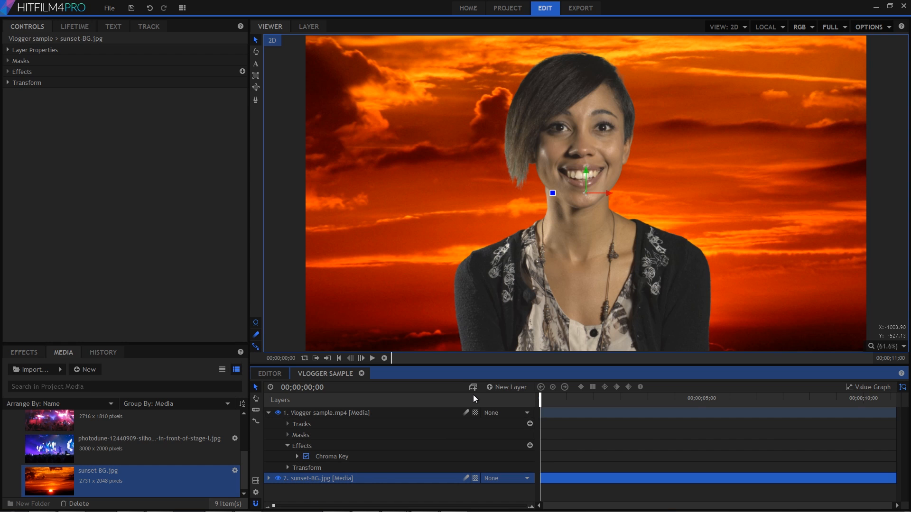
{"action": "mouse_move", "coordinate": [473, 386]}
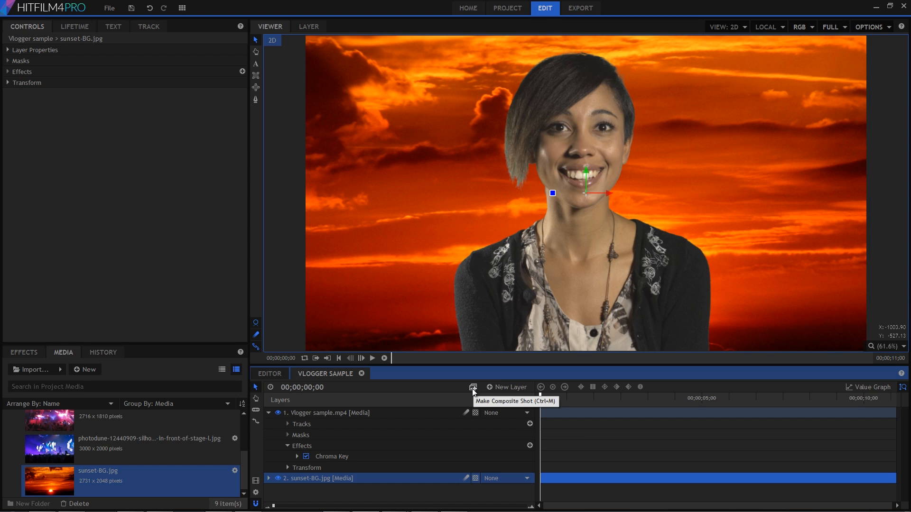
- Make the sunset layer a composite shot named 'Background' using current timeline settings
{"action": "left_click", "coordinate": [472, 387]}
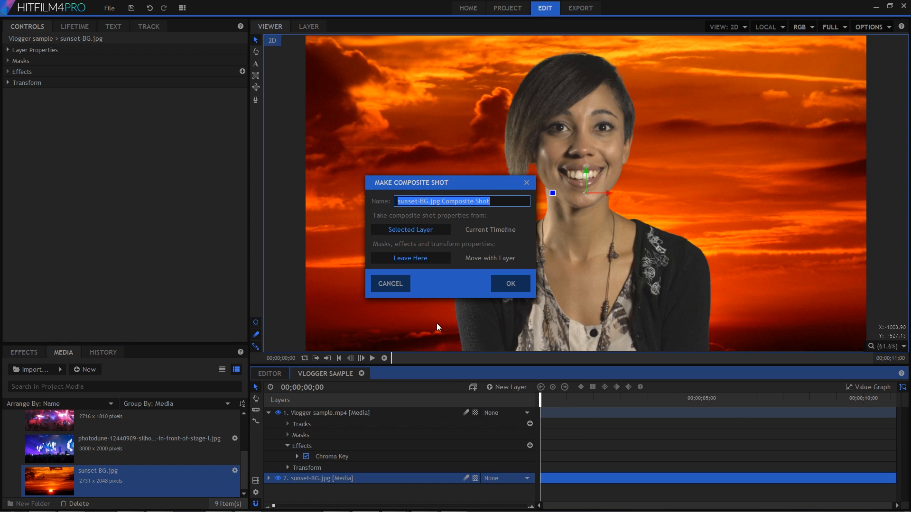
{"action": "mouse_move", "coordinate": [446, 227]}
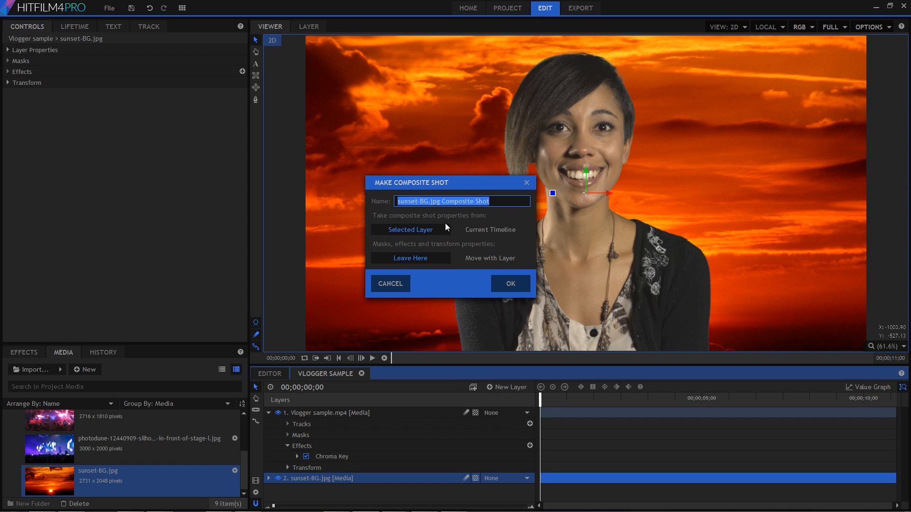
{"action": "type", "text": "Background"}
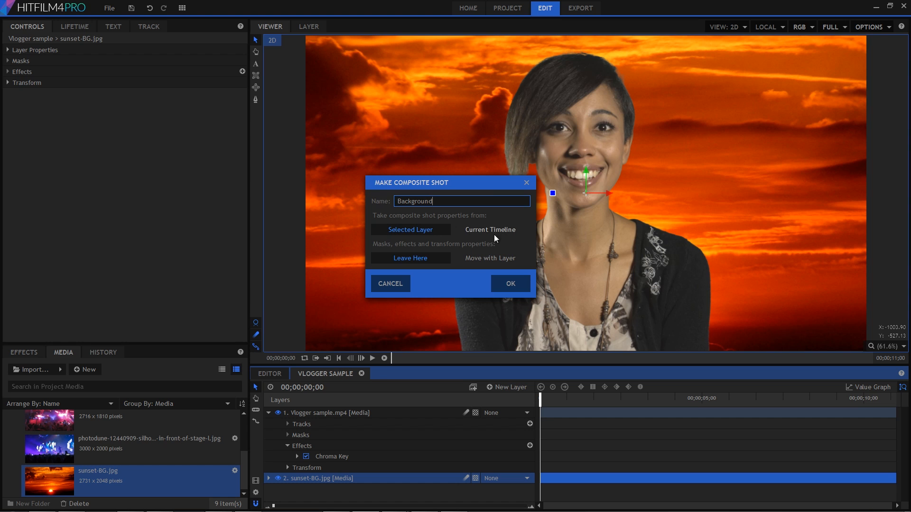
{"action": "left_click", "coordinate": [490, 229]}
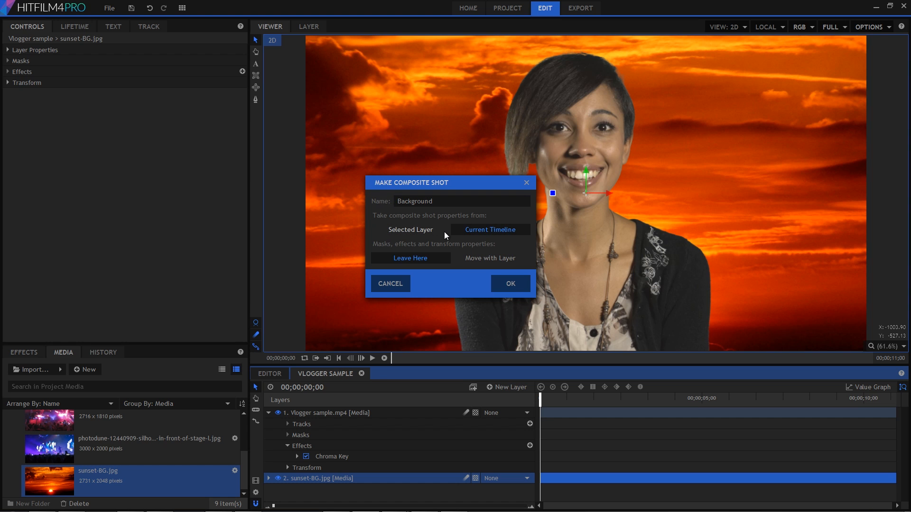
{"action": "left_click", "coordinate": [510, 284]}
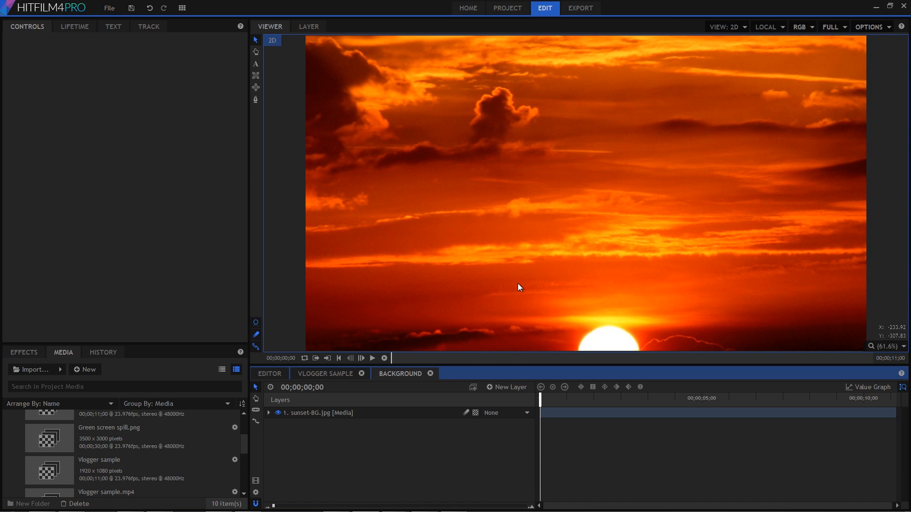
{"action": "mouse_move", "coordinate": [475, 344]}
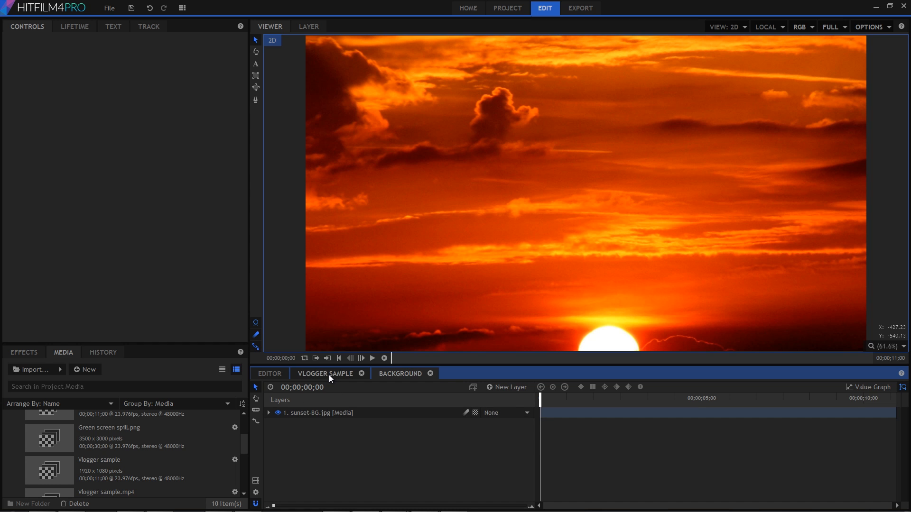
- Open the 'What choo lookin' at?' composite and enable Chroma Key on the pug
{"action": "left_click", "coordinate": [323, 373]}
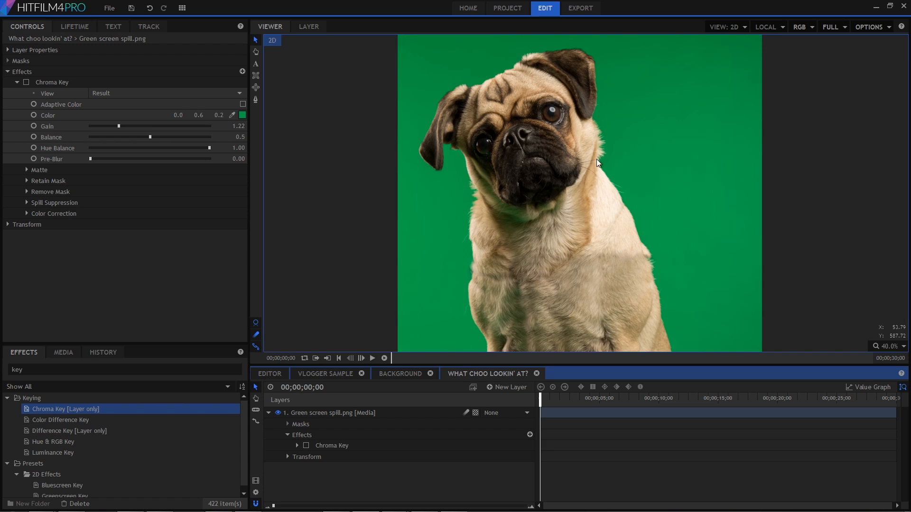
{"action": "mouse_move", "coordinate": [574, 239]}
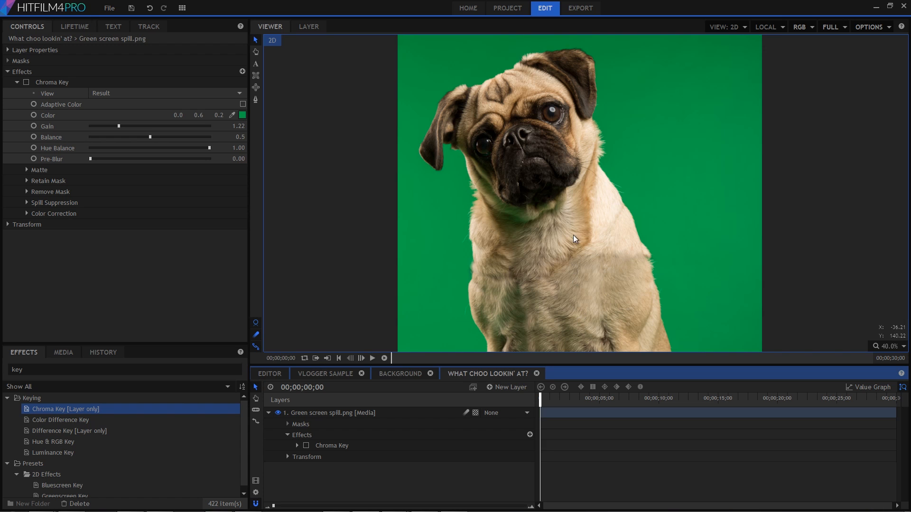
{"action": "mouse_move", "coordinate": [560, 197]}
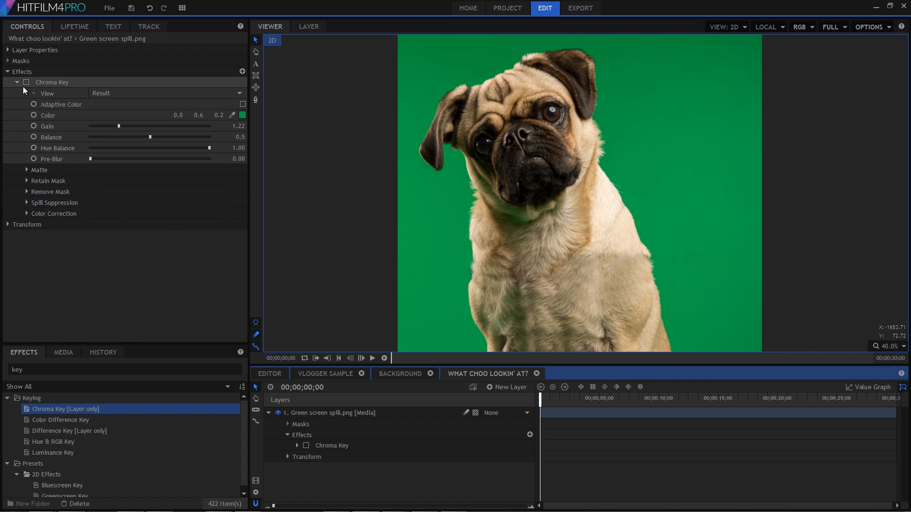
{"action": "left_click", "coordinate": [26, 83]}
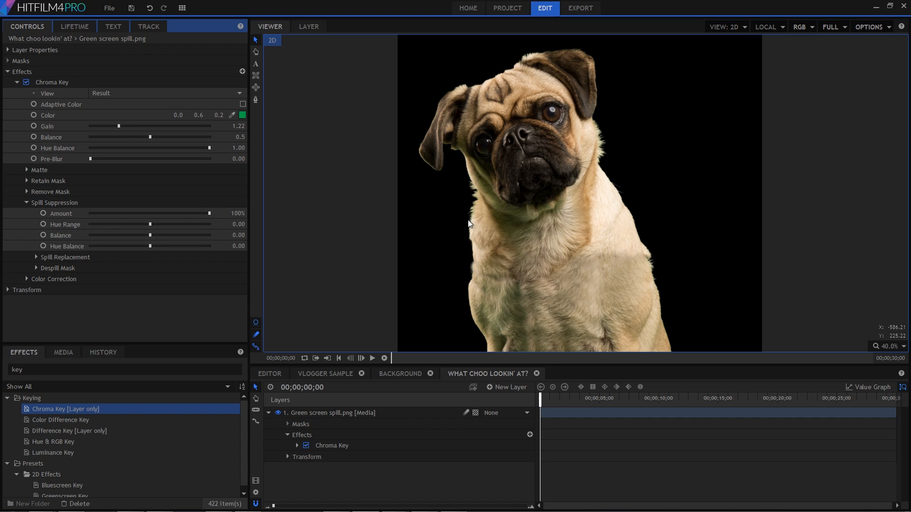
{"action": "mouse_move", "coordinate": [398, 324]}
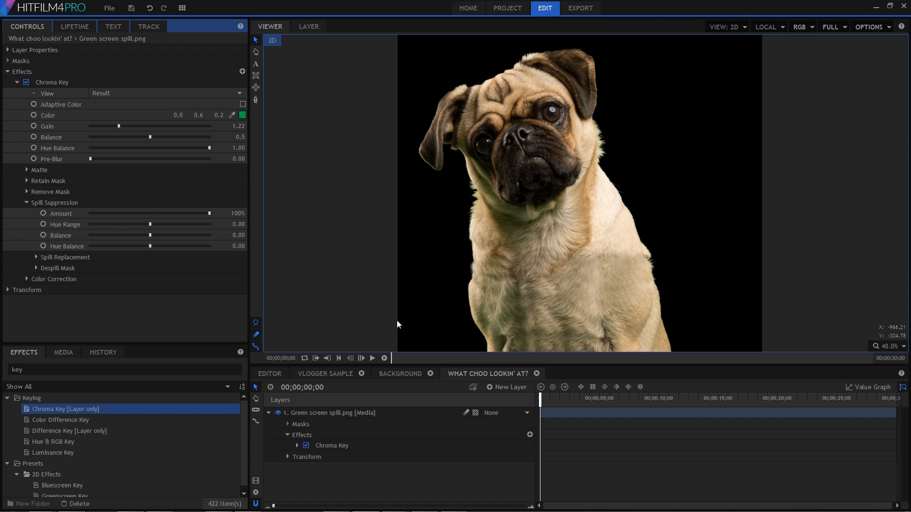
{"action": "mouse_move", "coordinate": [203, 214]}
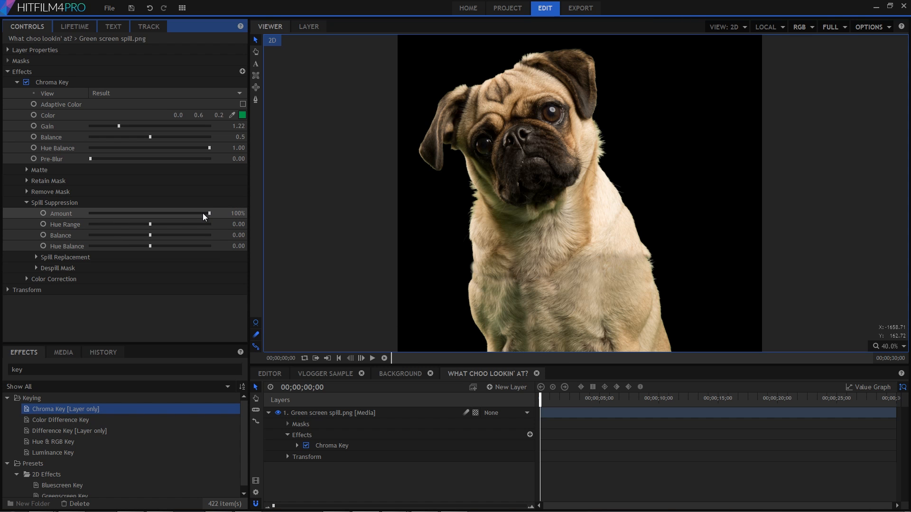
{"action": "mouse_move", "coordinate": [189, 212]}
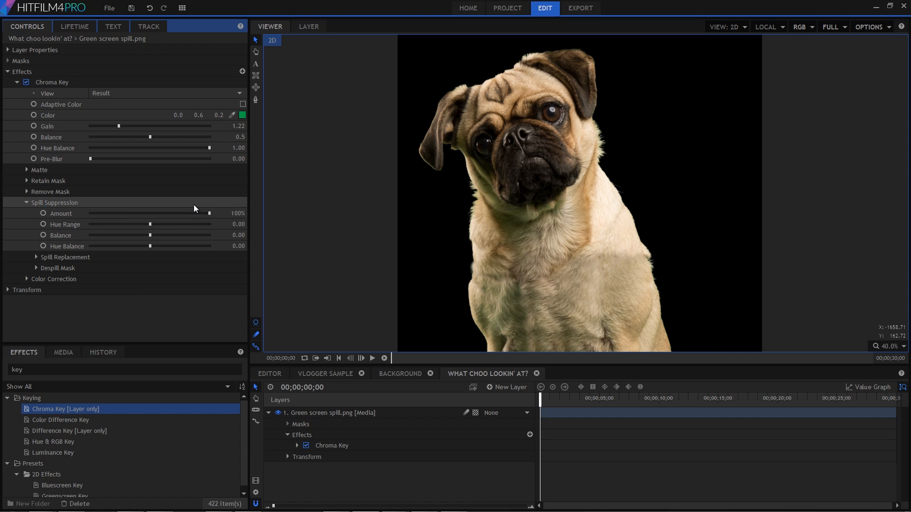
- Raise Spill Suppression Hue Range to 0.64 via the Despill Map view, then show Result
{"action": "left_click", "coordinate": [166, 93]}
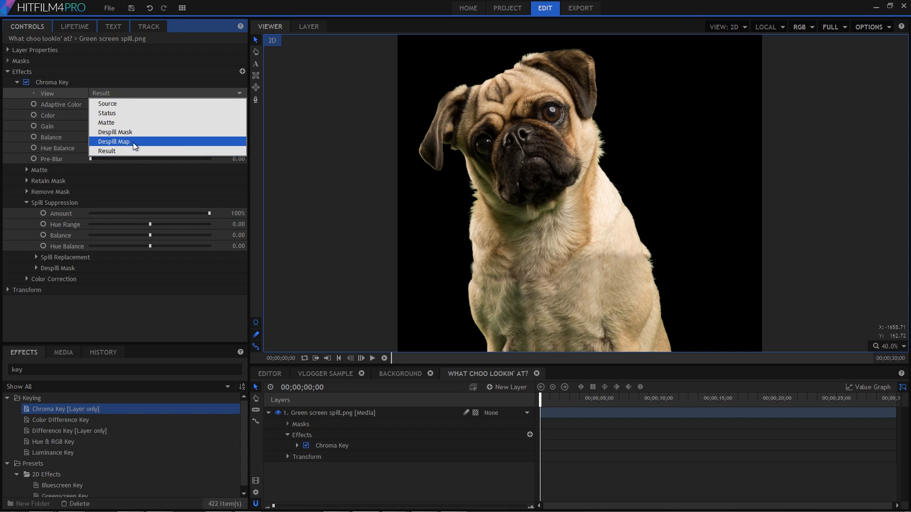
{"action": "left_click", "coordinate": [113, 142]}
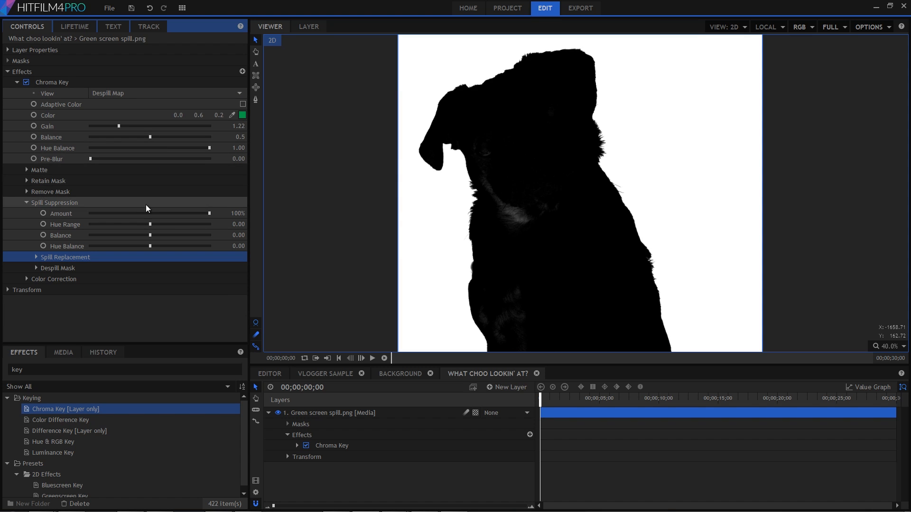
{"action": "mouse_move", "coordinate": [541, 223]}
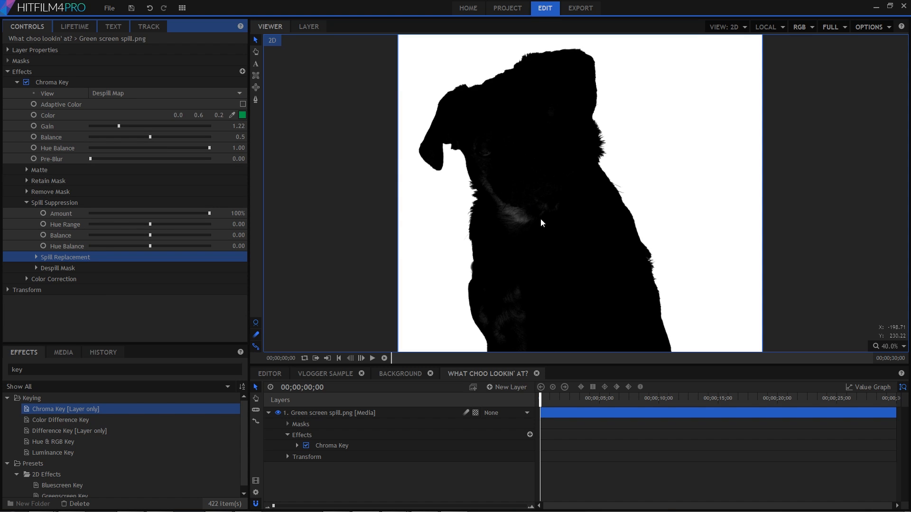
{"action": "mouse_move", "coordinate": [296, 244]}
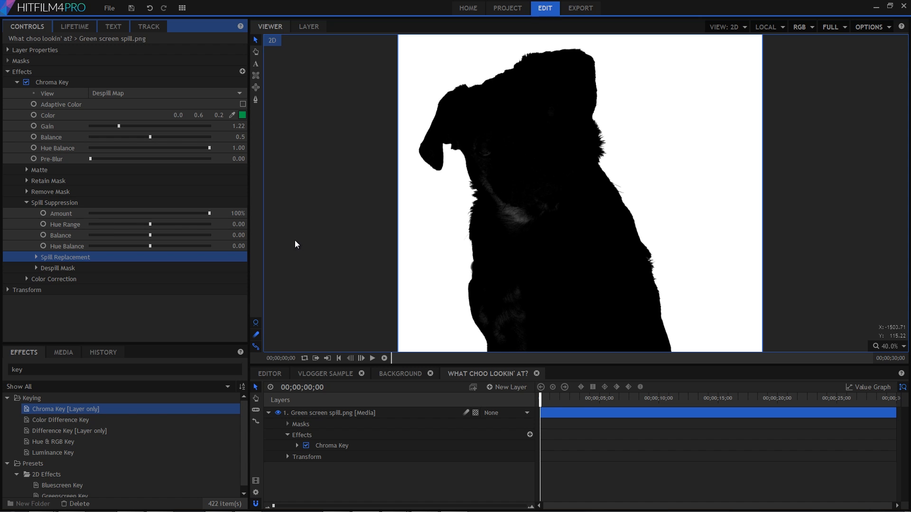
{"action": "left_click_drag", "start_coordinate": [148, 225], "coordinate": [179, 225]}
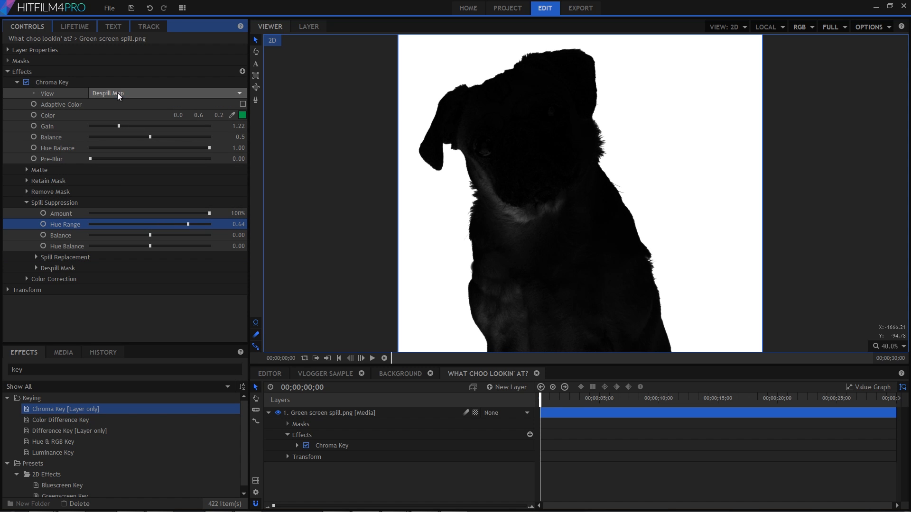
{"action": "left_click", "coordinate": [166, 93]}
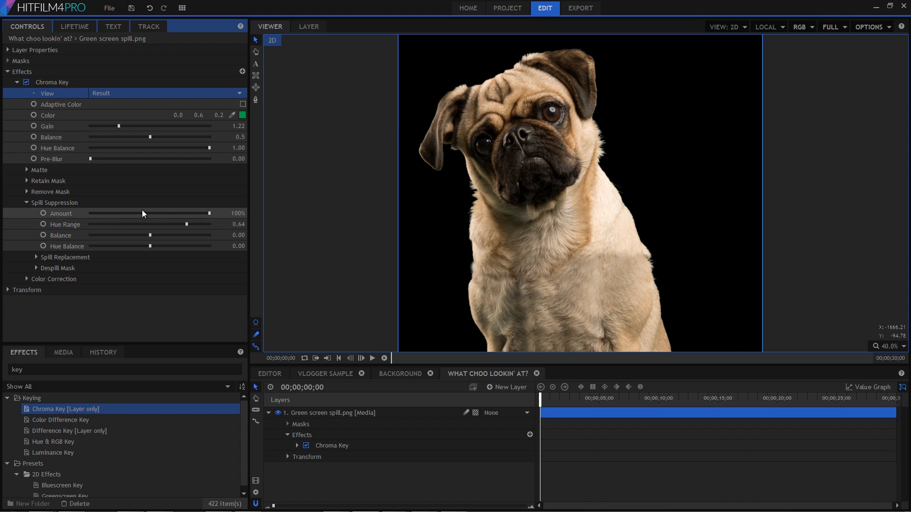
{"action": "mouse_move", "coordinate": [204, 212]}
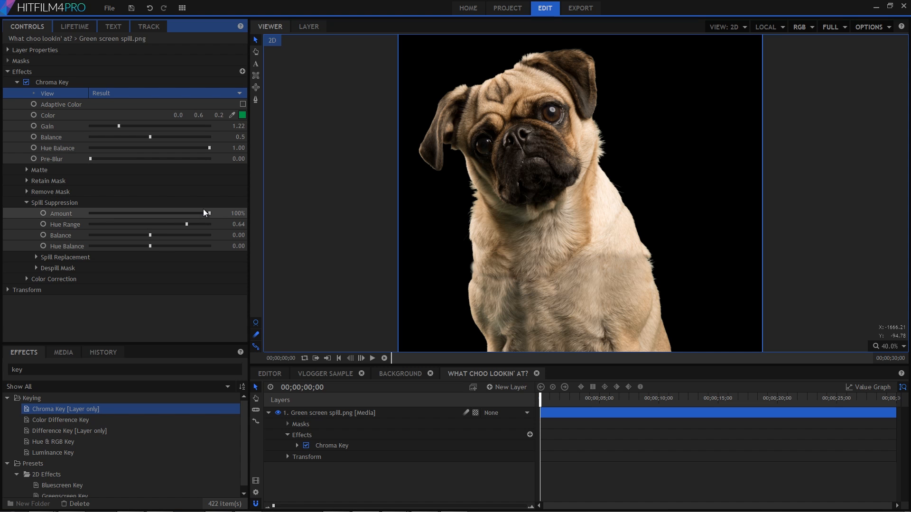
- Drop the pug's Spill Suppression Amount to reveal fringing, then restore it to 100%
{"action": "left_click_drag", "start_coordinate": [207, 213], "coordinate": [192, 213]}
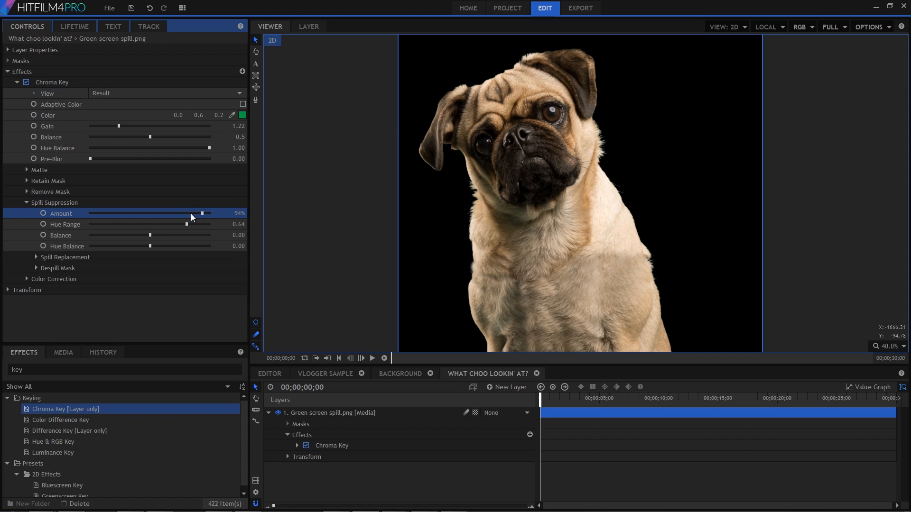
{"action": "left_click_drag", "start_coordinate": [202, 213], "coordinate": [90, 213]}
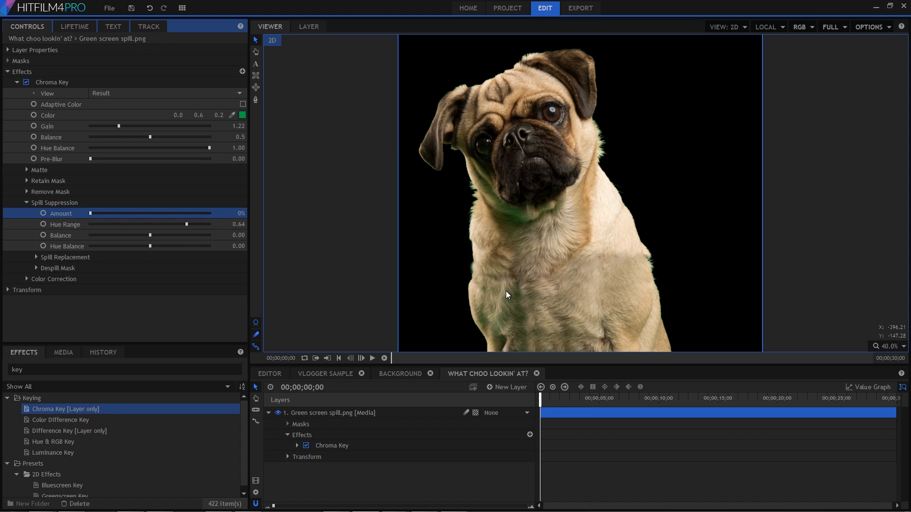
{"action": "mouse_move", "coordinate": [92, 213]}
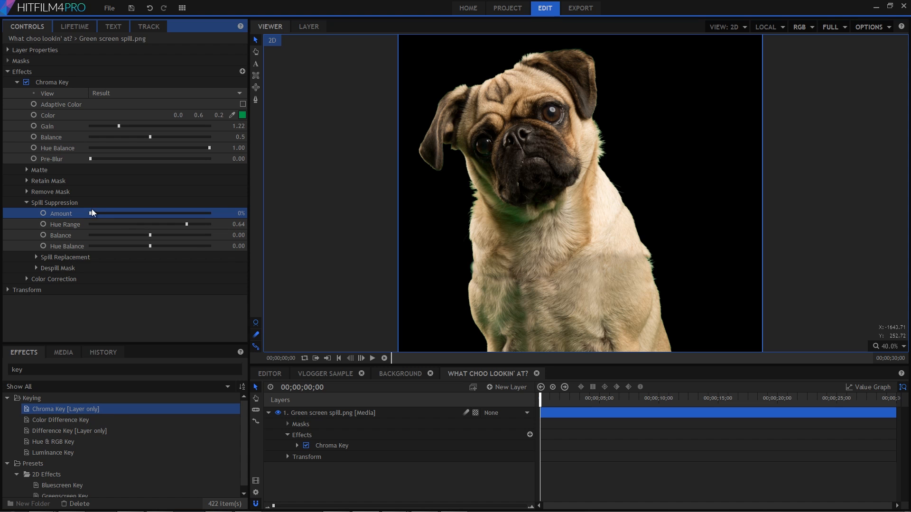
{"action": "left_click_drag", "start_coordinate": [90, 213], "coordinate": [106, 213]}
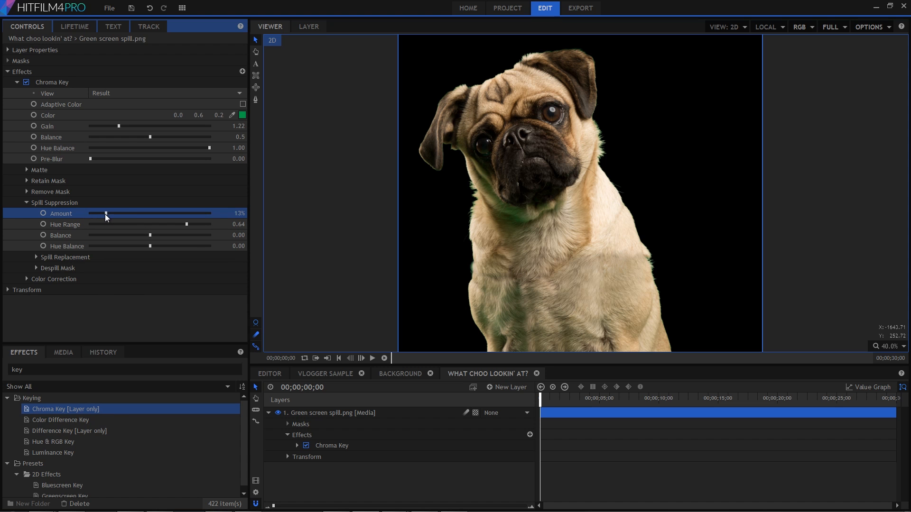
{"action": "left_click_drag", "start_coordinate": [106, 213], "coordinate": [177, 213]}
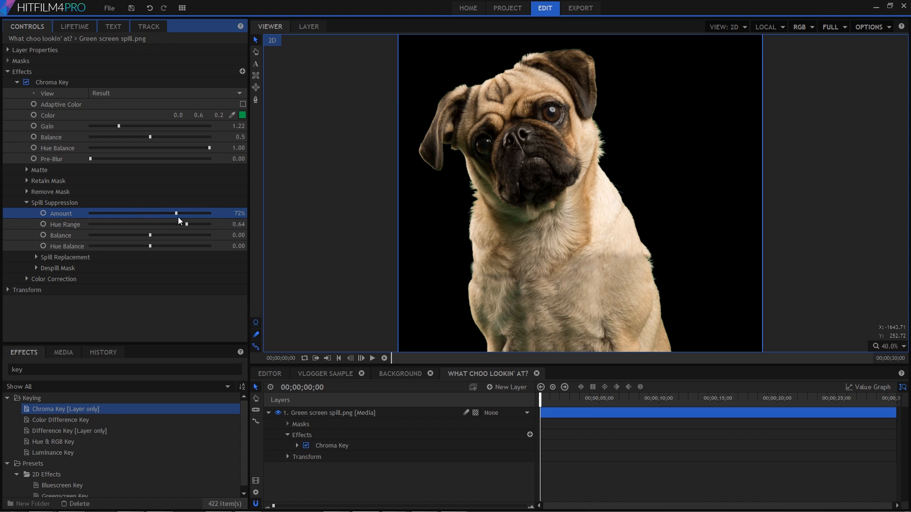
{"action": "left_click_drag", "start_coordinate": [177, 213], "coordinate": [209, 213]}
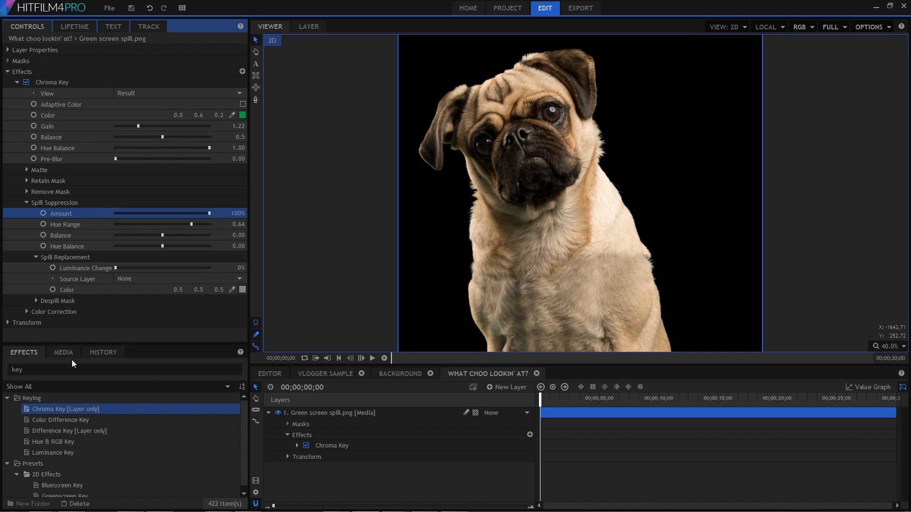
- Add sunset-BG.jpg below the pug; spill replacement samples it with Blur 40
{"action": "left_click", "coordinate": [63, 353]}
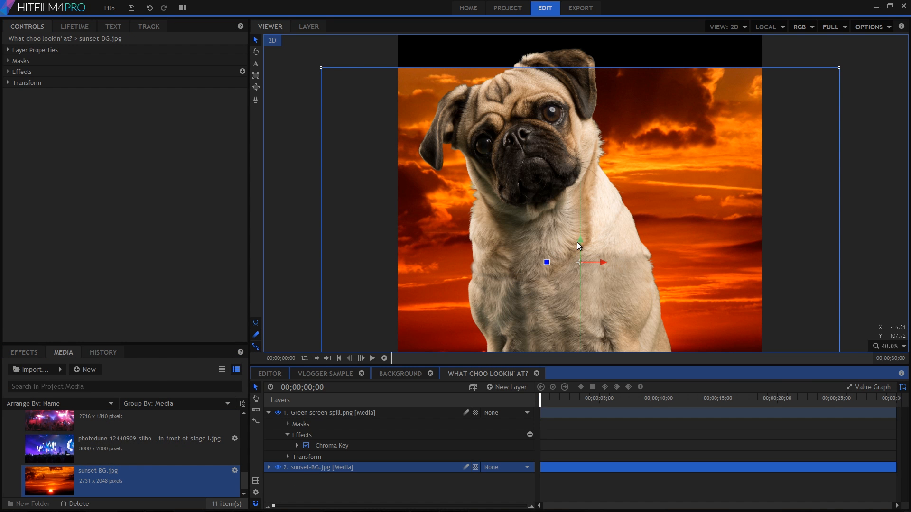
{"action": "left_click", "coordinate": [331, 446]}
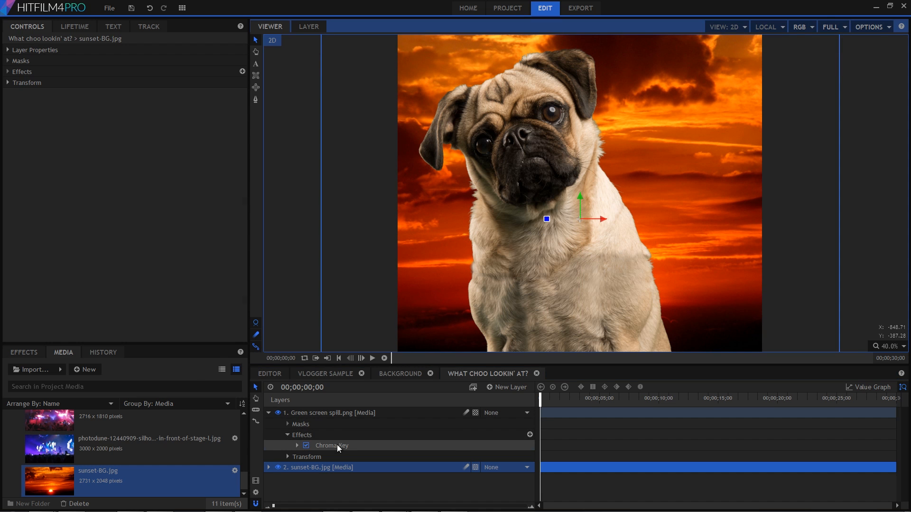
{"action": "left_click", "coordinate": [331, 446]}
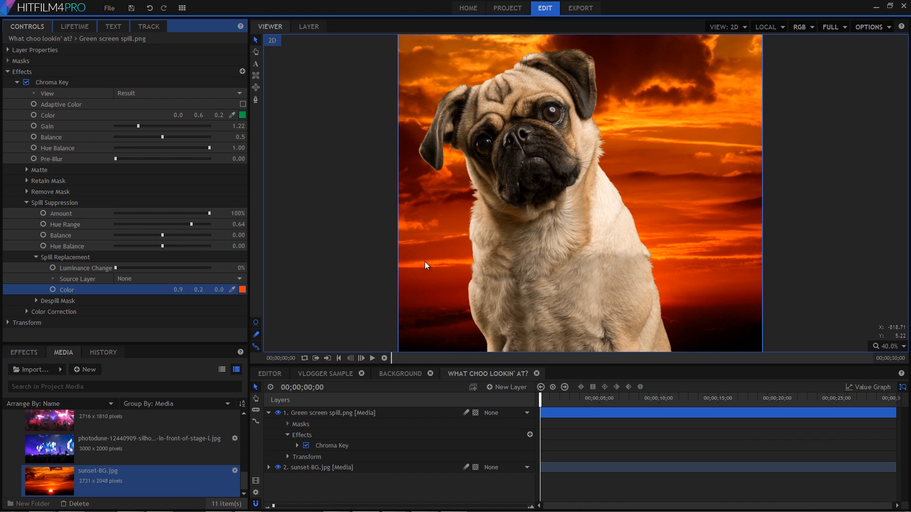
{"action": "mouse_move", "coordinate": [360, 342]}
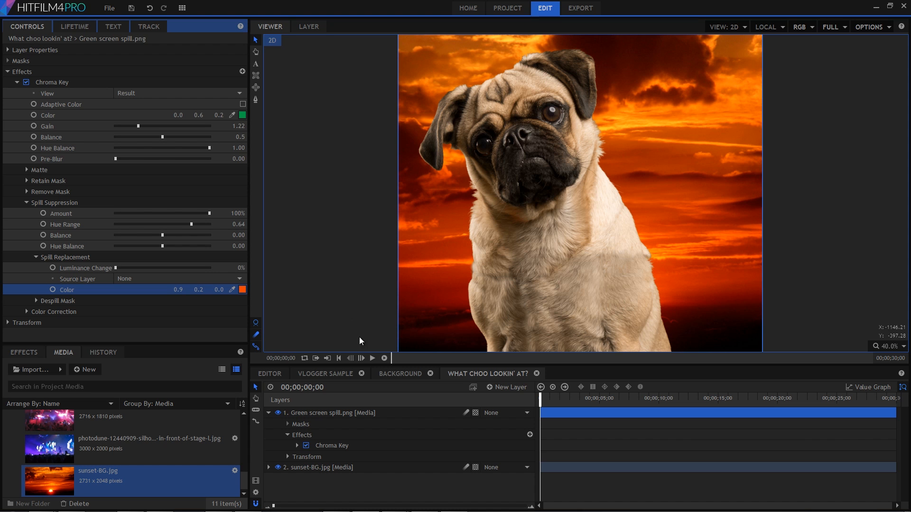
{"action": "mouse_move", "coordinate": [349, 306]}
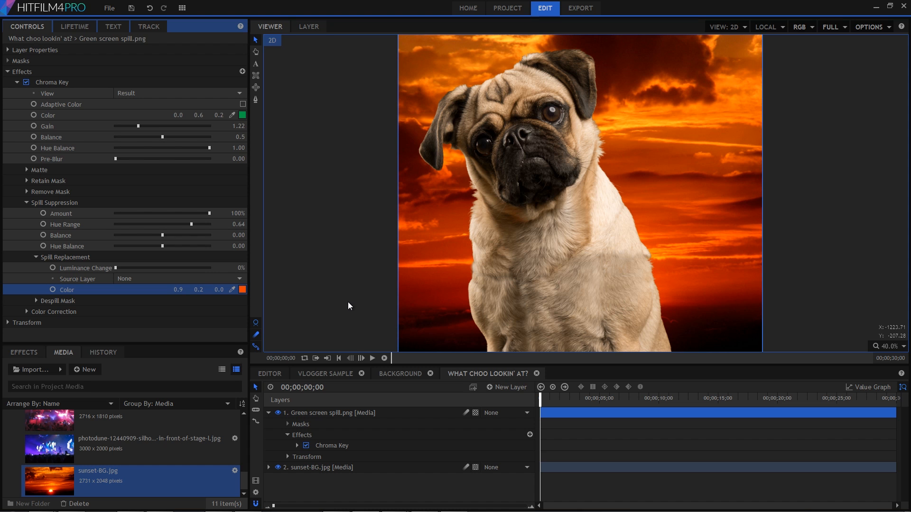
{"action": "mouse_move", "coordinate": [455, 313]}
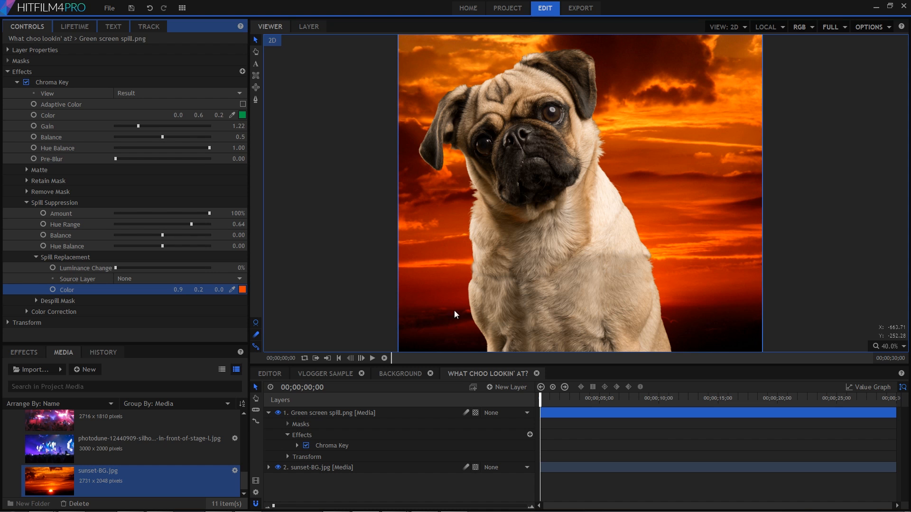
{"action": "mouse_move", "coordinate": [647, 128]}
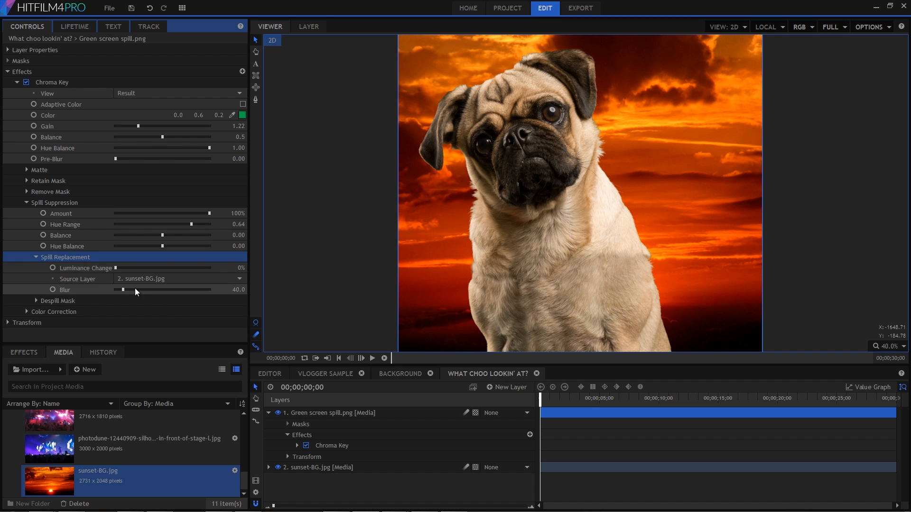
{"action": "left_click", "coordinate": [325, 373]}
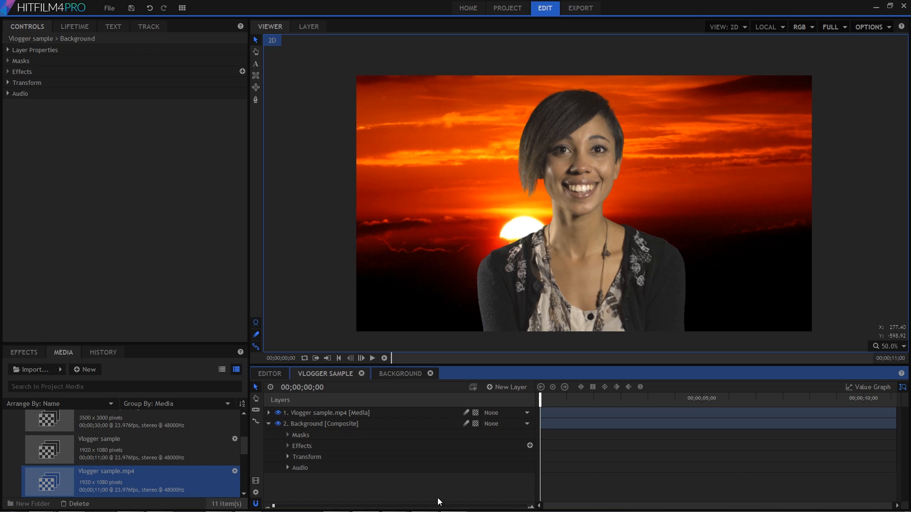
{"action": "mouse_move", "coordinate": [531, 226]}
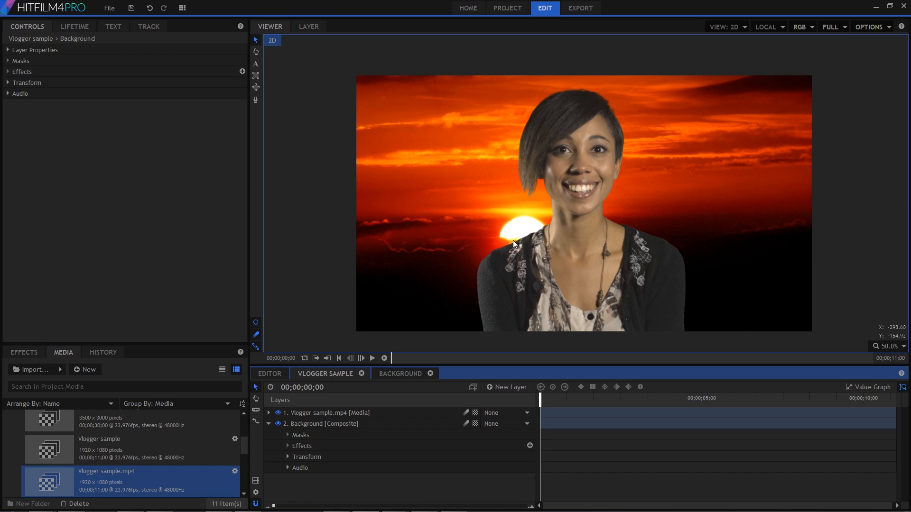
{"action": "mouse_move", "coordinate": [521, 244]}
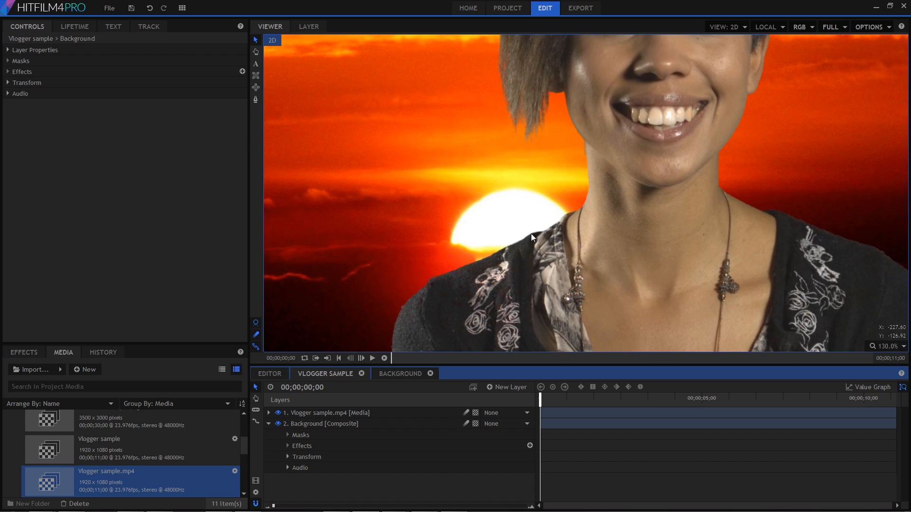
{"action": "mouse_move", "coordinate": [475, 266]}
{"action": "type", "text": "key"}
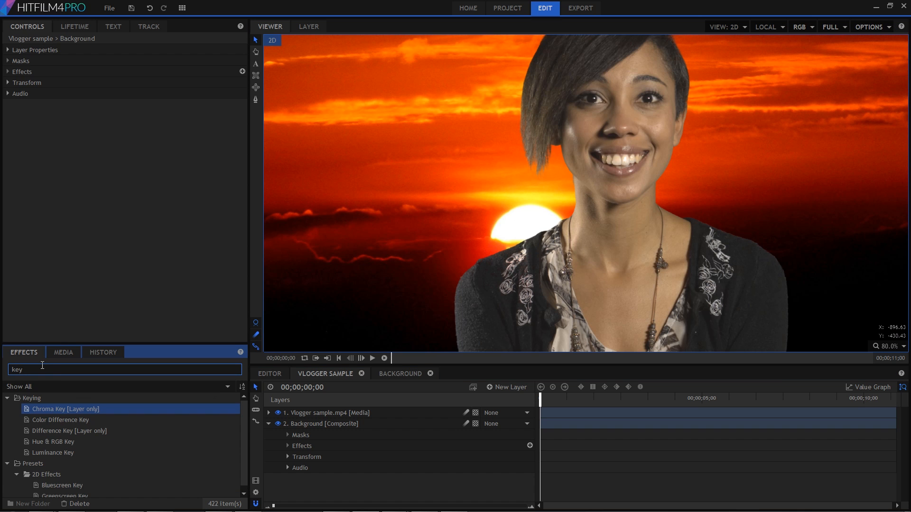
- Add Light Wrap to the vlogger: source Background, Lighten blend, radius 60.1, opacity 0.8
{"action": "type", "text": "light wr"}
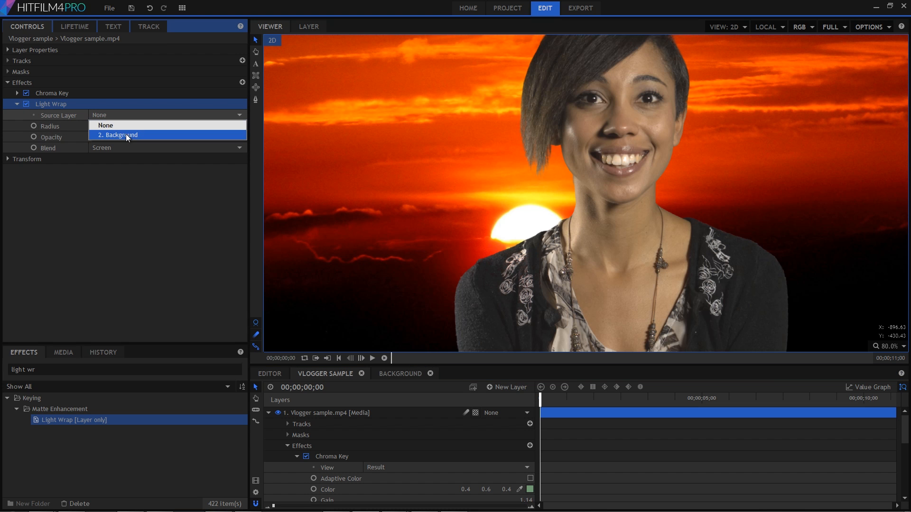
{"action": "left_click", "coordinate": [119, 135]}
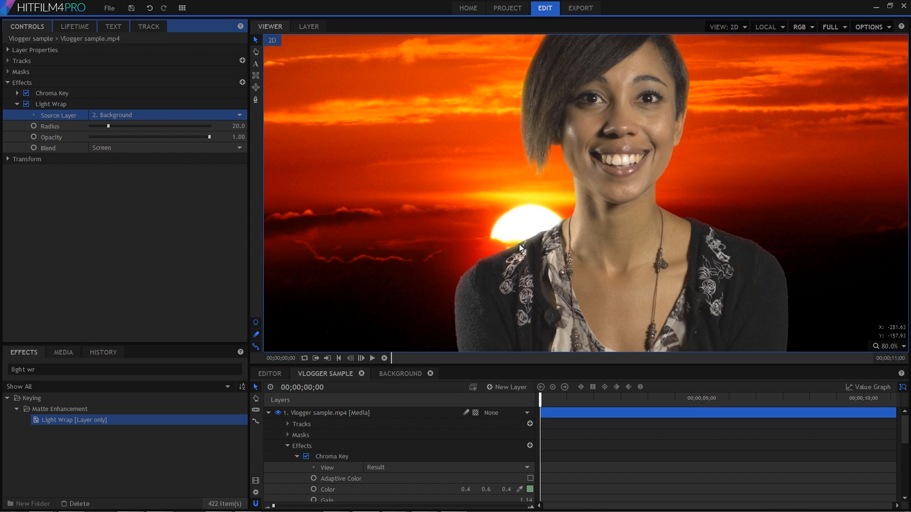
{"action": "mouse_move", "coordinate": [544, 242]}
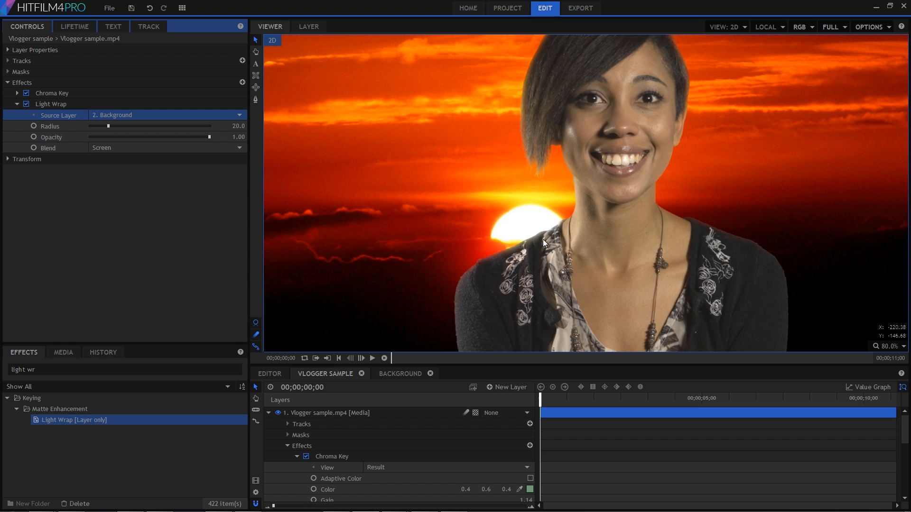
{"action": "mouse_move", "coordinate": [523, 252]}
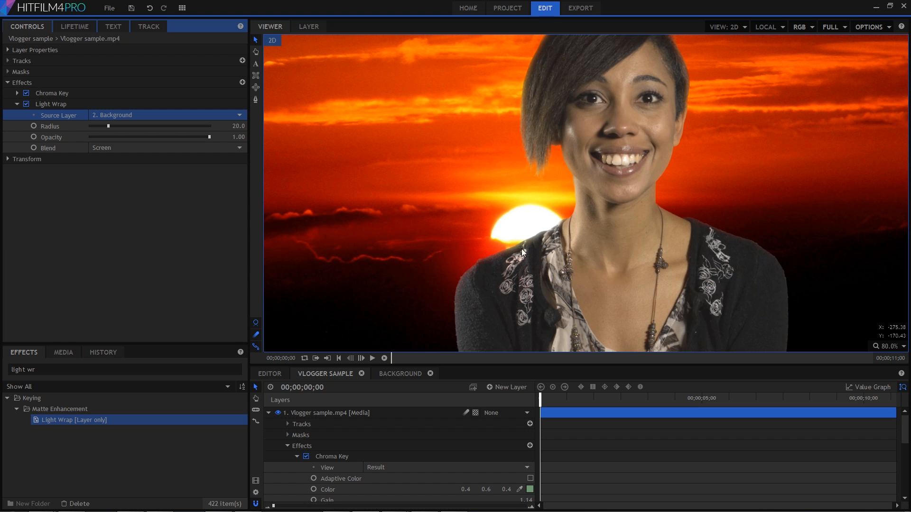
{"action": "left_click", "coordinate": [166, 147]}
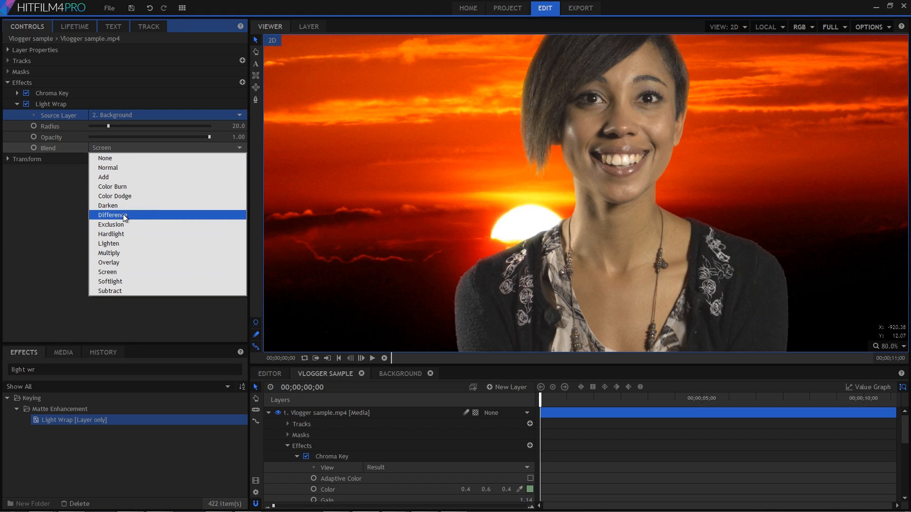
{"action": "left_click", "coordinate": [108, 244]}
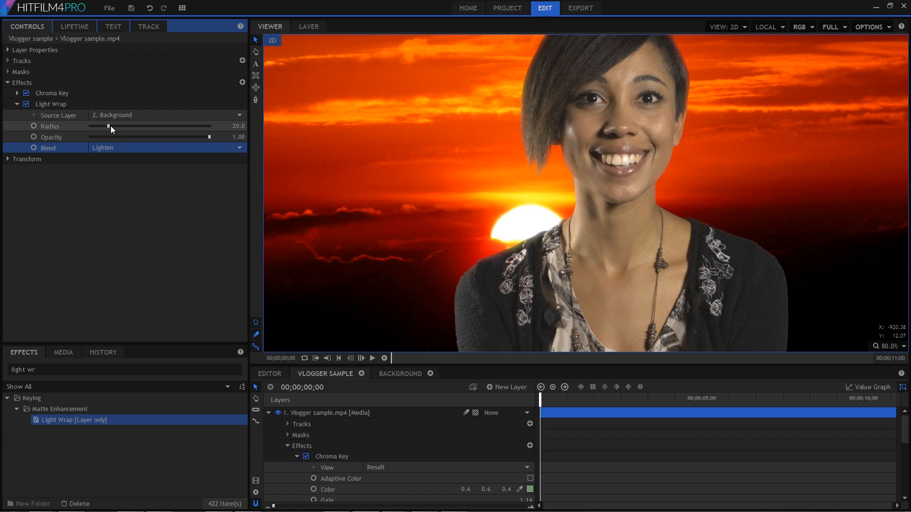
{"action": "left_click_drag", "start_coordinate": [106, 126], "coordinate": [125, 126]}
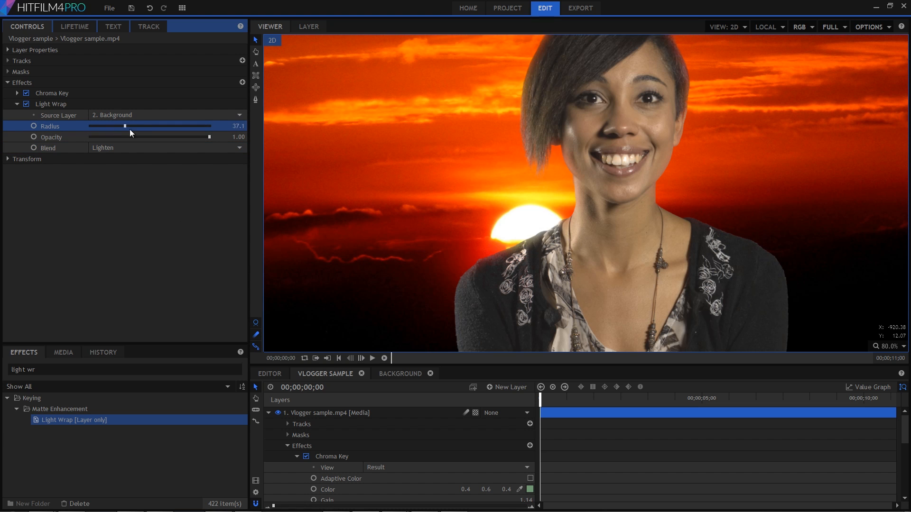
{"action": "left_click_drag", "start_coordinate": [124, 126], "coordinate": [153, 126]}
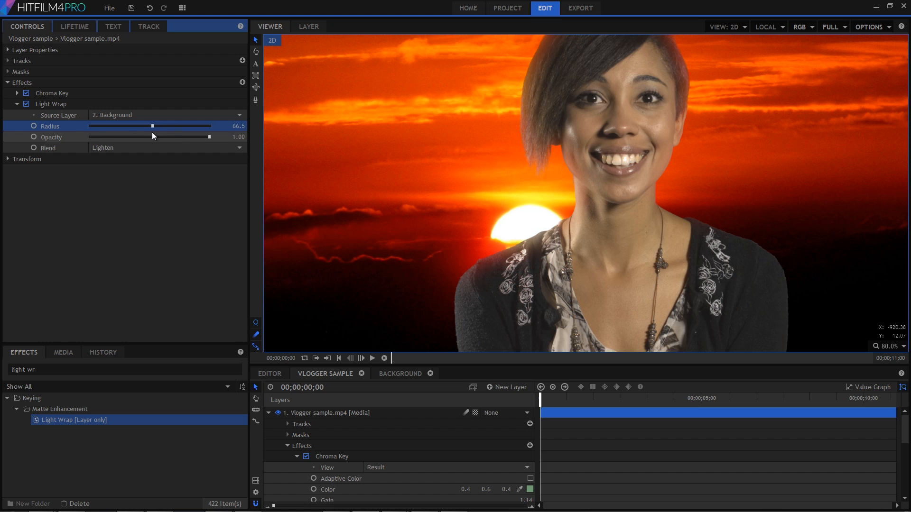
{"action": "left_click_drag", "start_coordinate": [153, 127], "coordinate": [147, 126]}
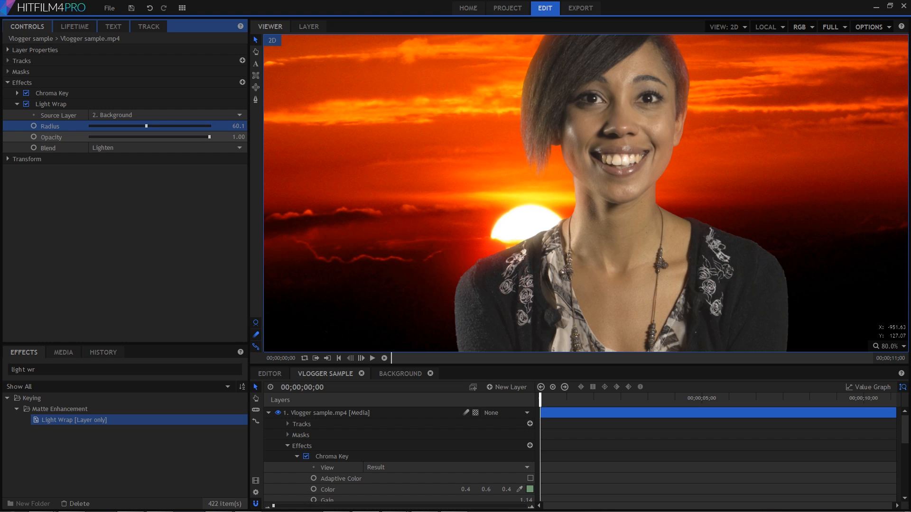
{"action": "left_click_drag", "start_coordinate": [205, 137], "coordinate": [176, 137]}
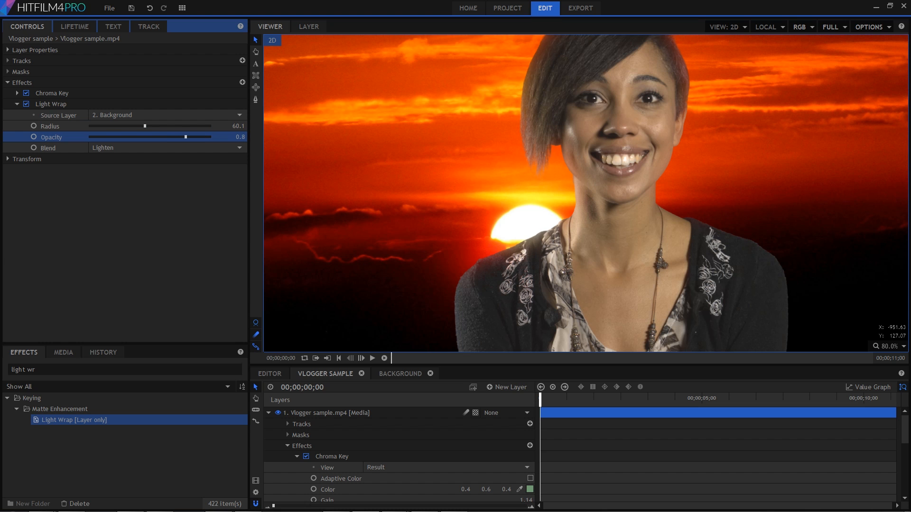
{"action": "mouse_move", "coordinate": [85, 171]}
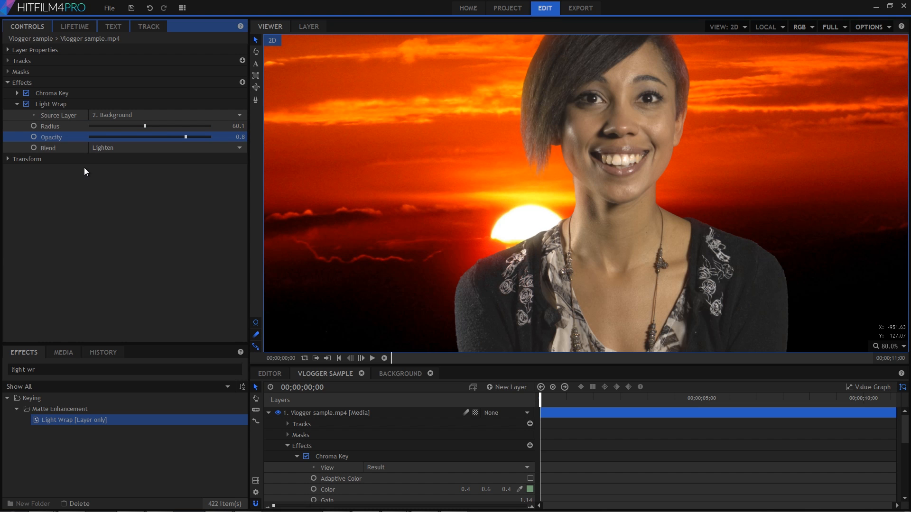
{"action": "left_click", "coordinate": [26, 104]}
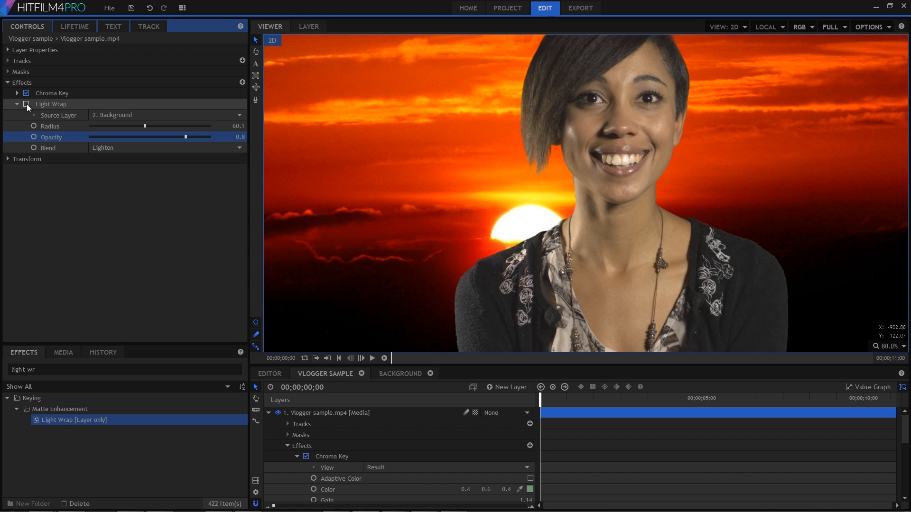
{"action": "left_click", "coordinate": [26, 104]}
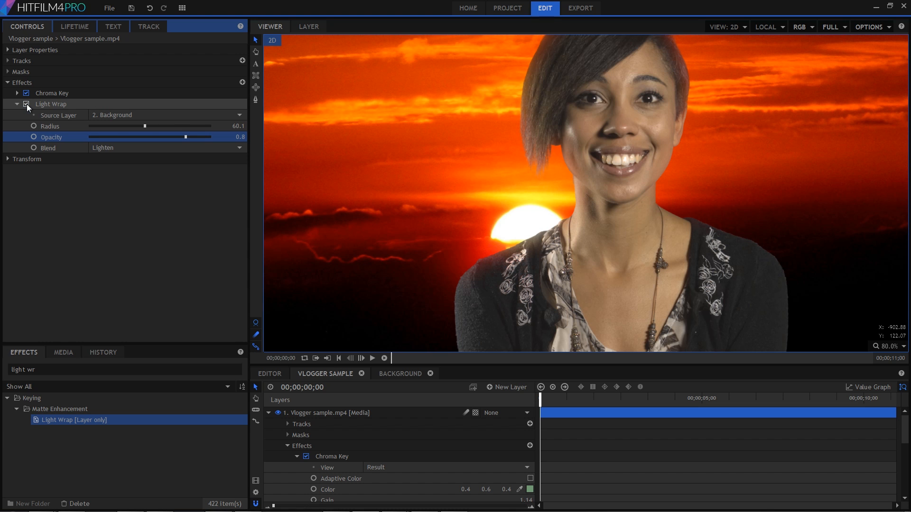
{"action": "left_click", "coordinate": [26, 104]}
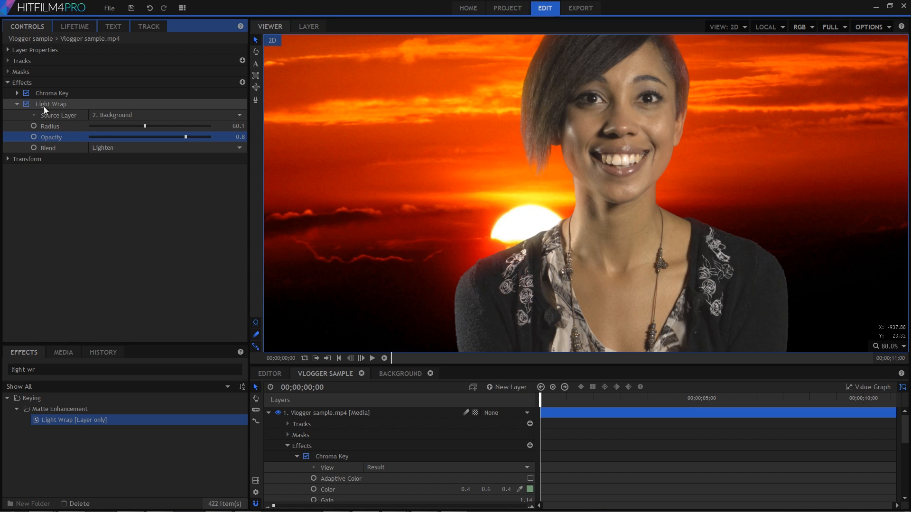
{"action": "left_click", "coordinate": [26, 104]}
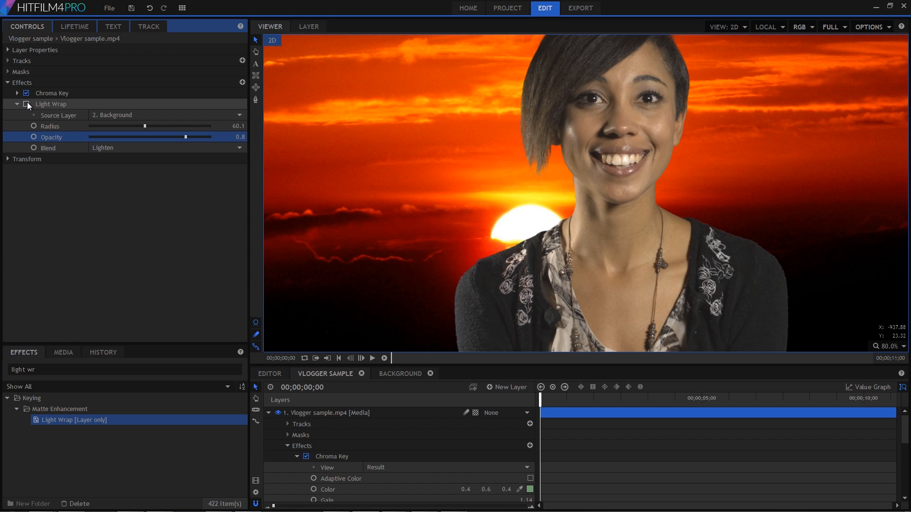
{"action": "left_click", "coordinate": [26, 103]}
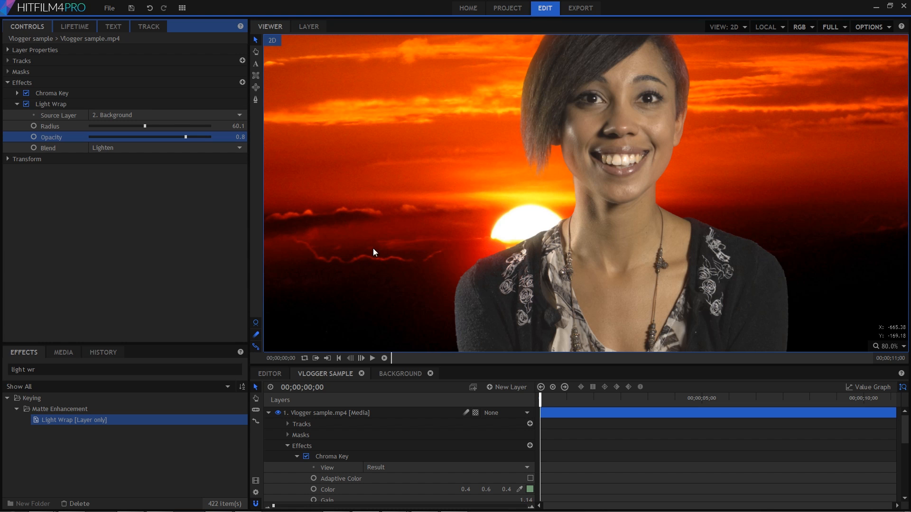
{"action": "left_click", "coordinate": [888, 346]}
{"action": "type", "text": "leve"}
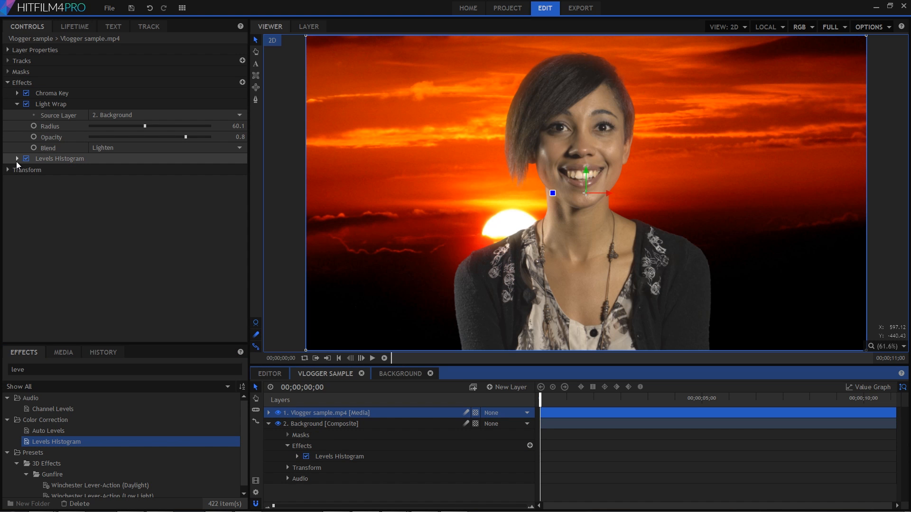
- Expand the vlogger's Levels Histogram and raise Input Black to 0.09
{"action": "left_click", "coordinate": [16, 158]}
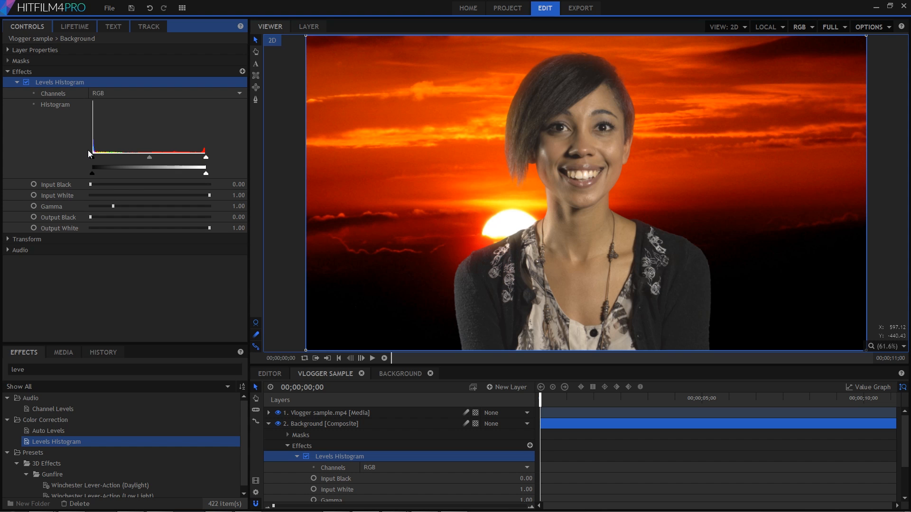
{"action": "mouse_move", "coordinate": [132, 231]}
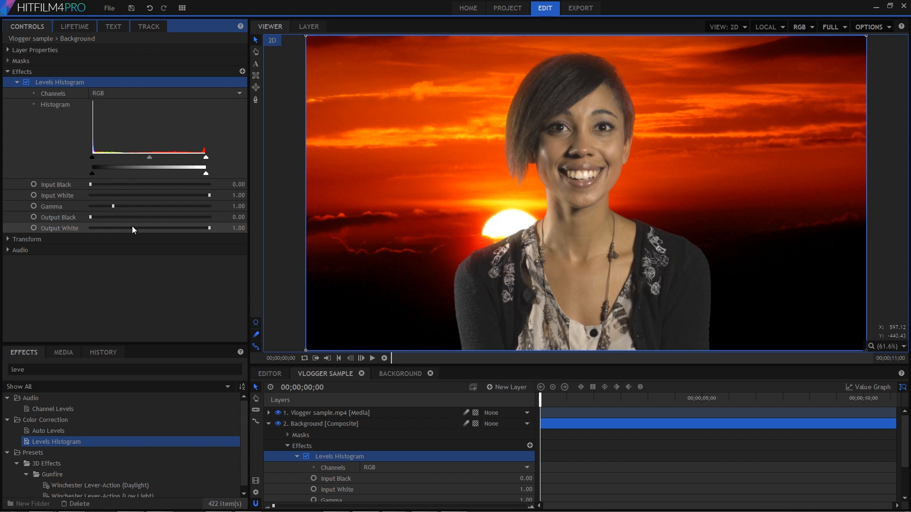
{"action": "left_click", "coordinate": [328, 412]}
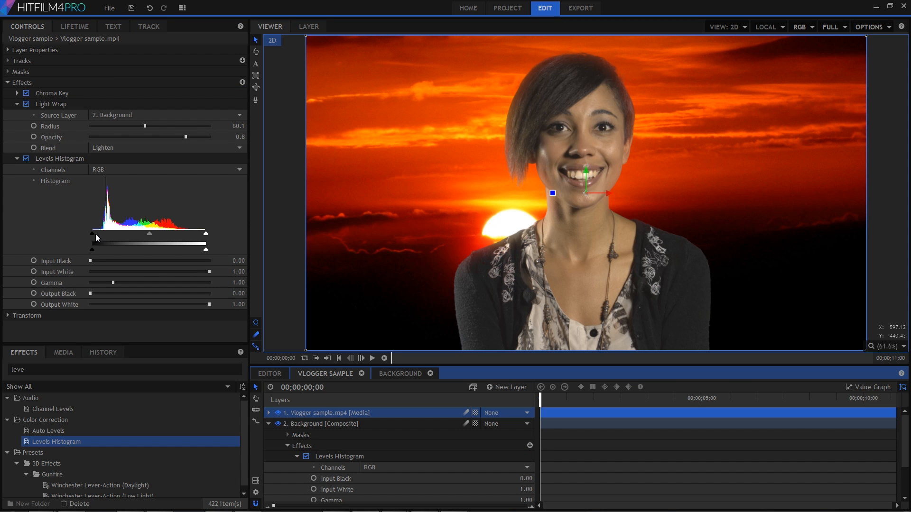
{"action": "left_click_drag", "start_coordinate": [99, 245], "coordinate": [92, 245]}
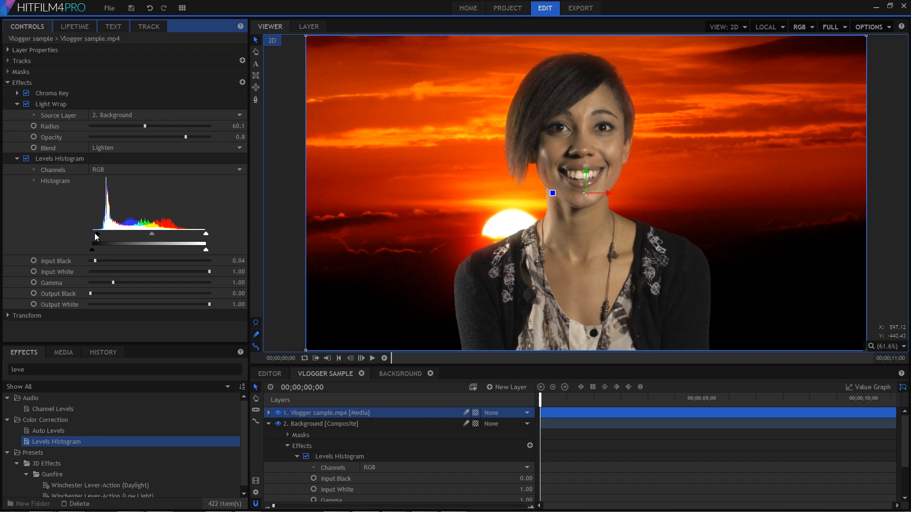
{"action": "left_click_drag", "start_coordinate": [93, 243], "coordinate": [100, 243]}
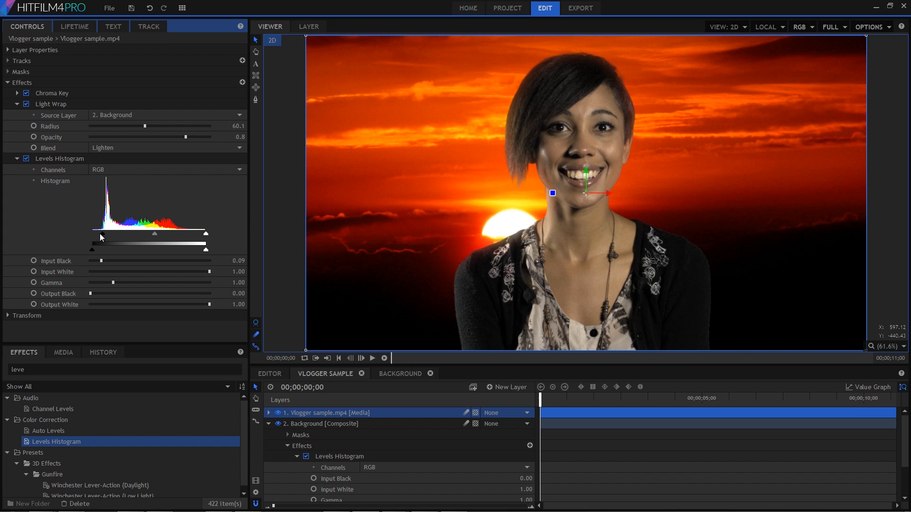
{"action": "mouse_move", "coordinate": [616, 336]}
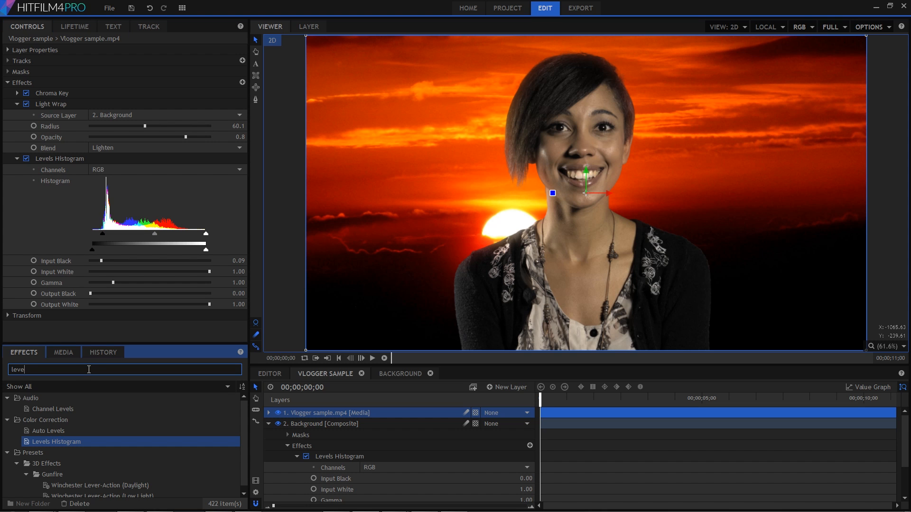
- Add Grading Transfer to Vlogger sample, grading from '2. Background'
{"action": "type", "text": "grading"}
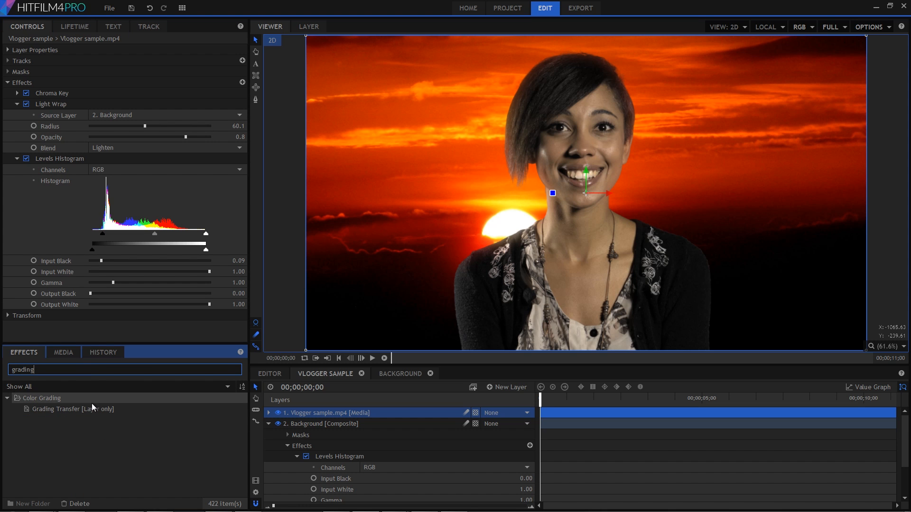
{"action": "left_click", "coordinate": [69, 409]}
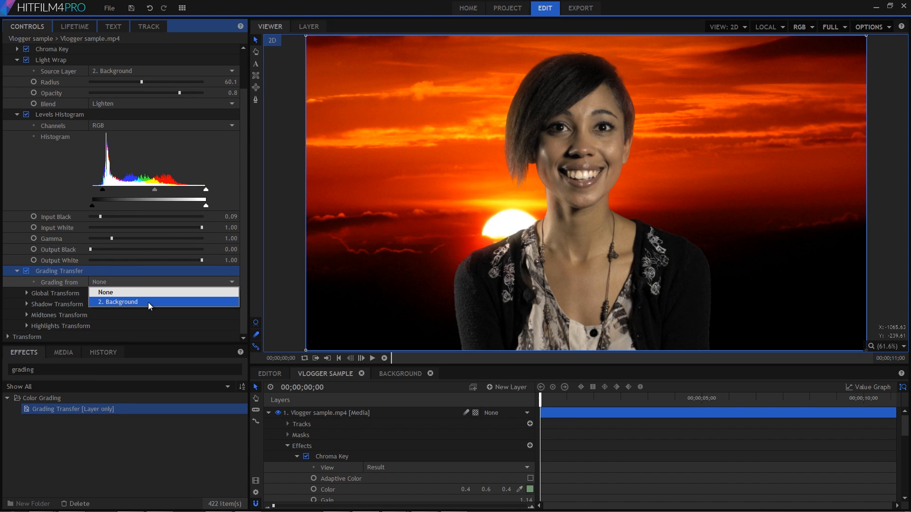
{"action": "left_click", "coordinate": [117, 301]}
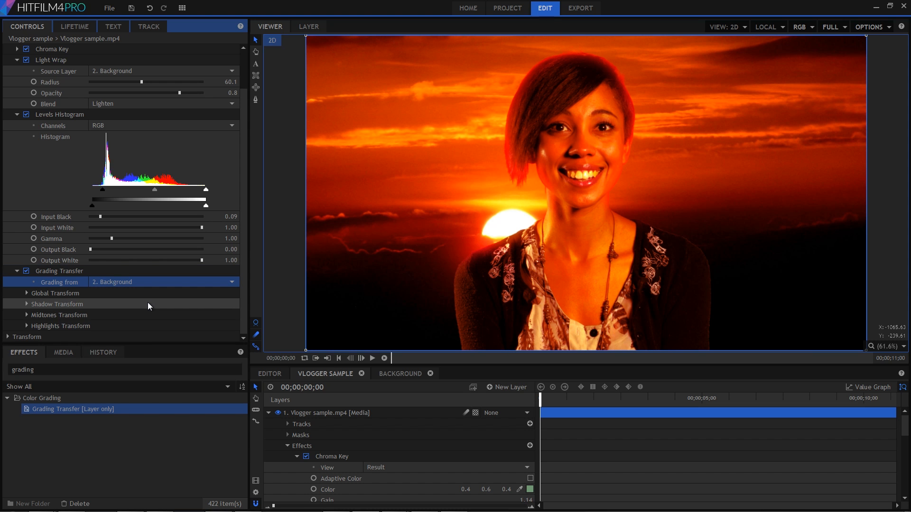
{"action": "mouse_move", "coordinate": [127, 311]}
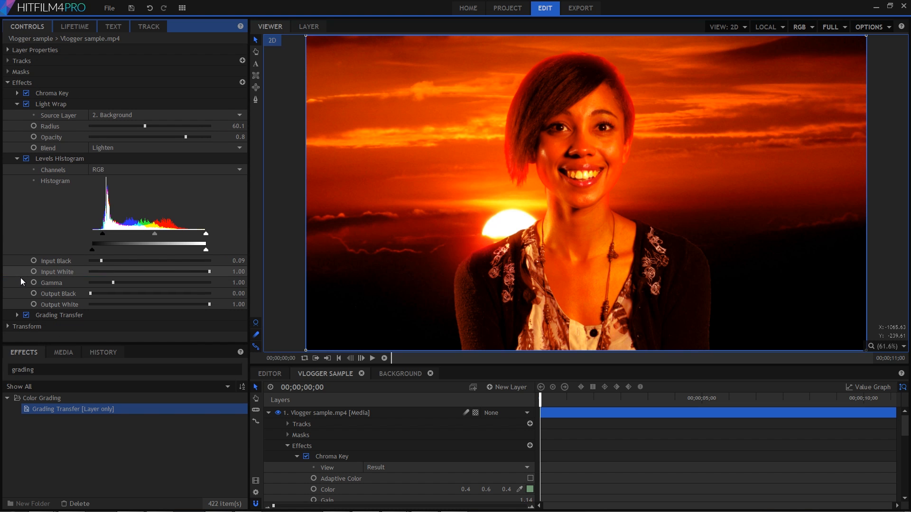
{"action": "left_click", "coordinate": [400, 374]}
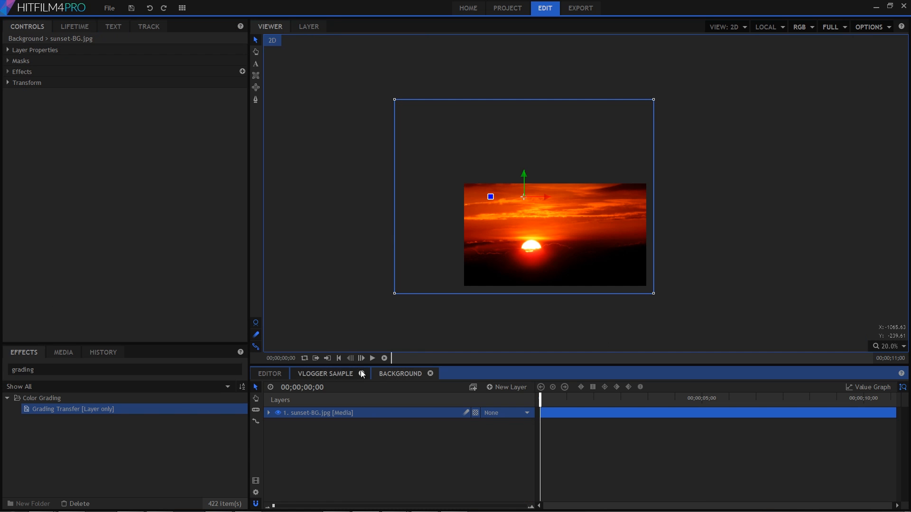
- Place the iStock concert image above sunset-BG in Background, then return to Vlogger sample
{"action": "left_click", "coordinate": [63, 352]}
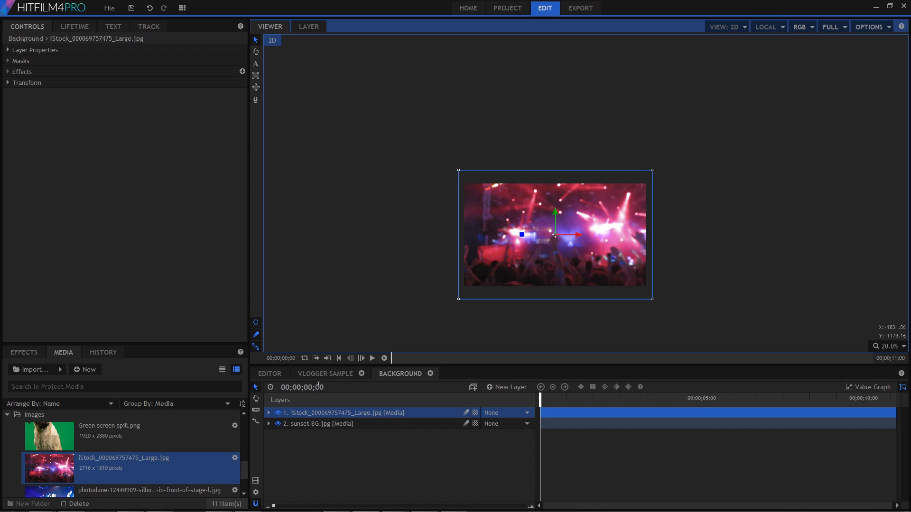
{"action": "left_click", "coordinate": [324, 373]}
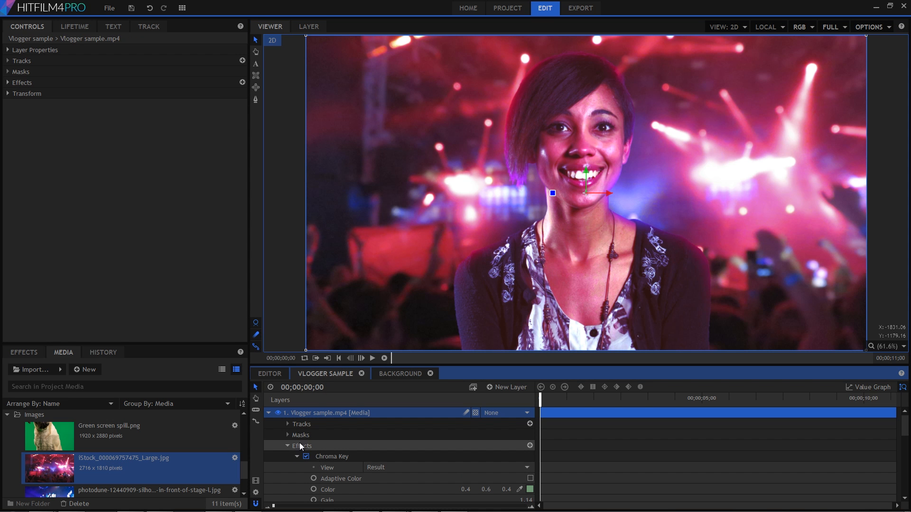
- Set the vlogger's Grading Transfer Brightness and Chrominance Shift to 20%, toggling it to compare
{"action": "left_click", "coordinate": [7, 83]}
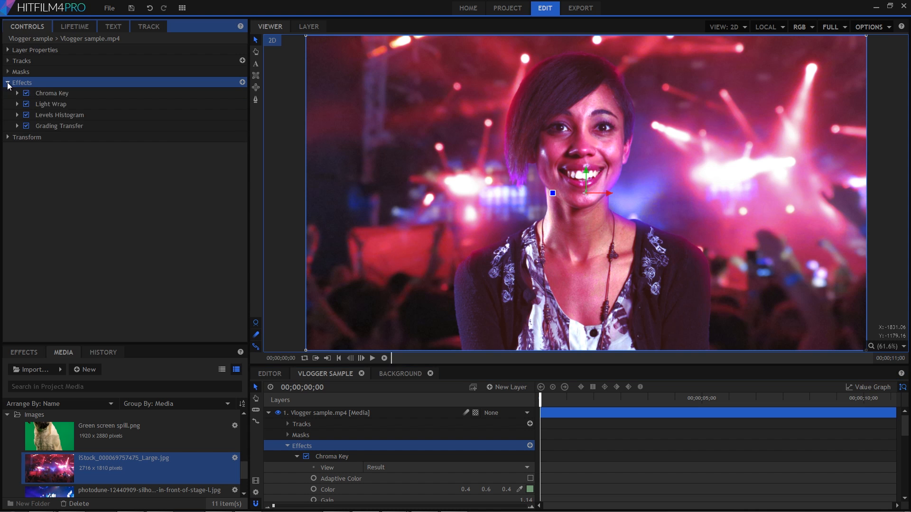
{"action": "left_click", "coordinate": [17, 127]}
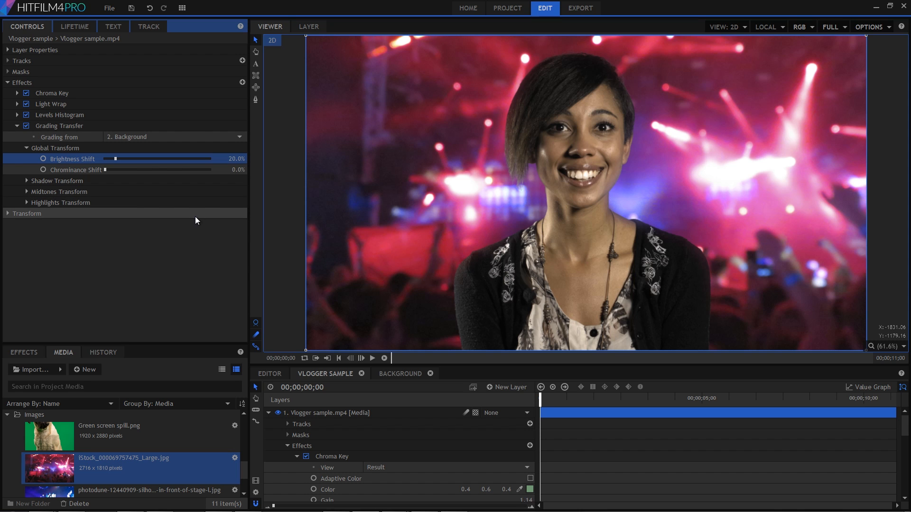
{"action": "mouse_move", "coordinate": [189, 210]}
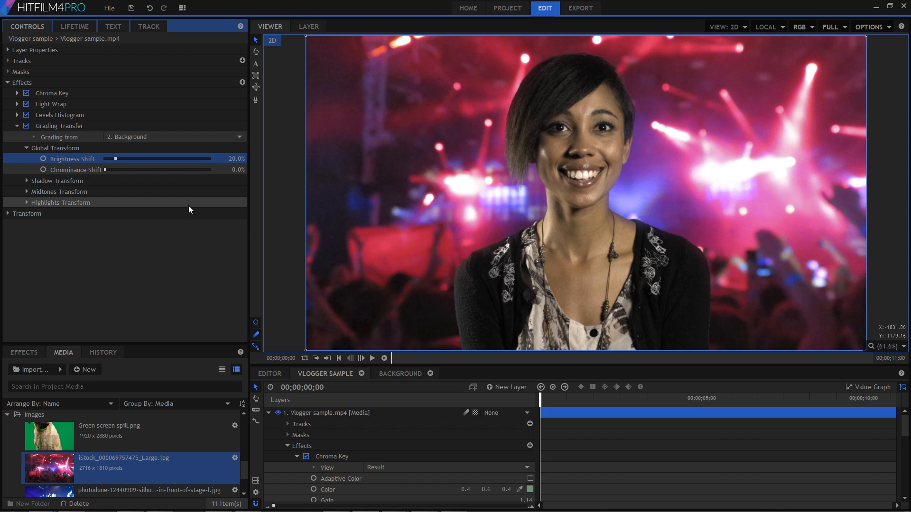
{"action": "left_click", "coordinate": [75, 170]}
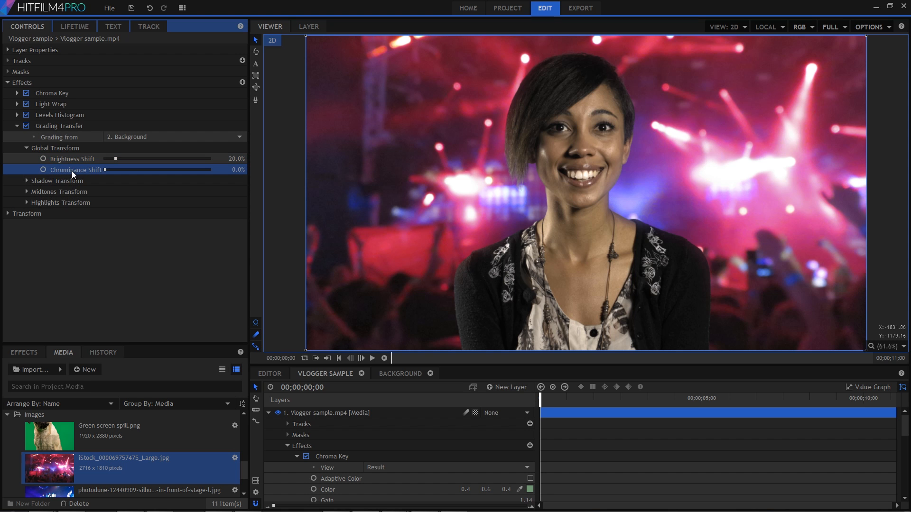
{"action": "left_click", "coordinate": [75, 170]}
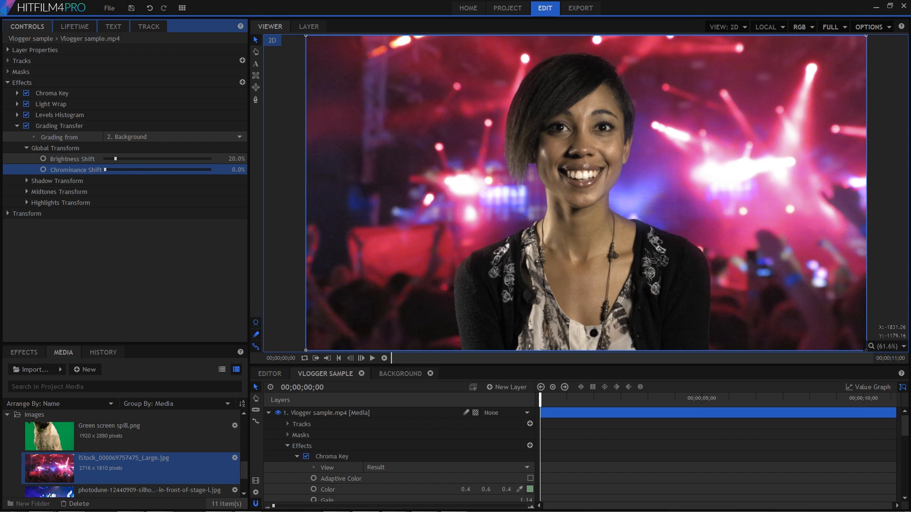
{"action": "left_click_drag", "start_coordinate": [106, 169], "coordinate": [117, 170]}
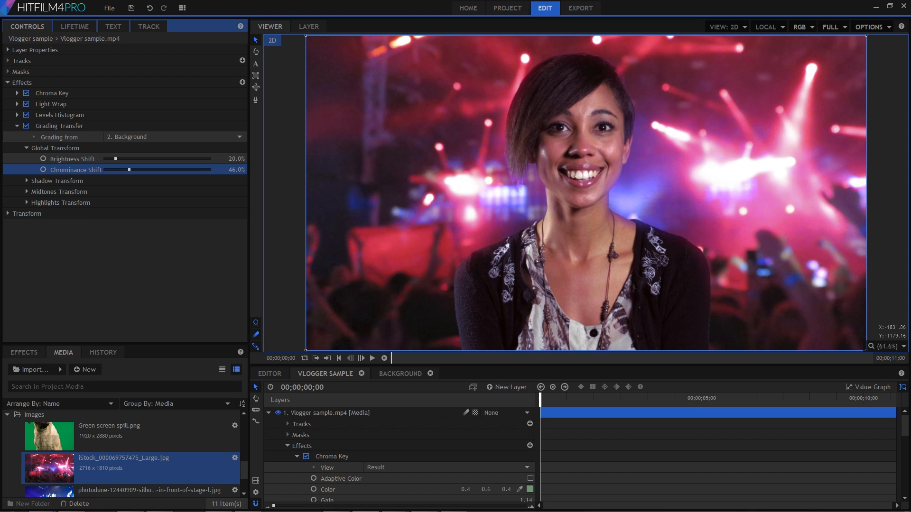
{"action": "left_click_drag", "start_coordinate": [130, 170], "coordinate": [133, 170]}
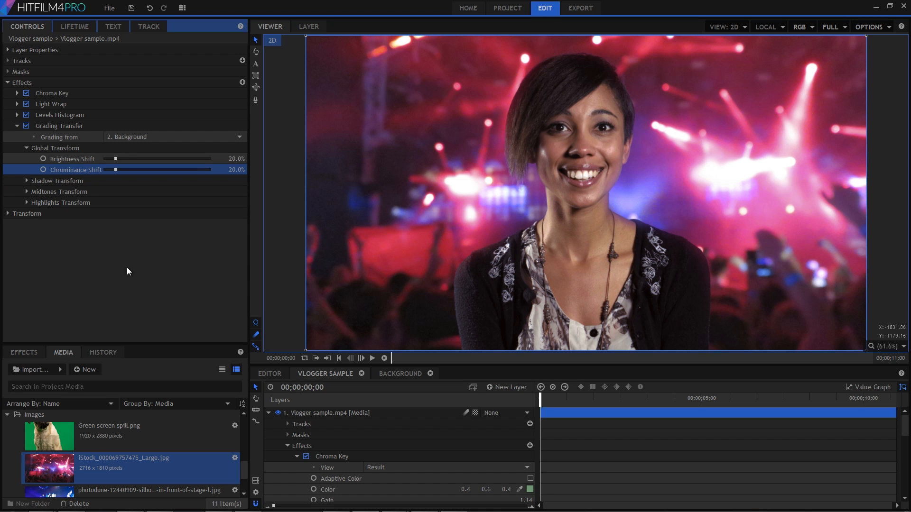
{"action": "mouse_move", "coordinate": [100, 244]}
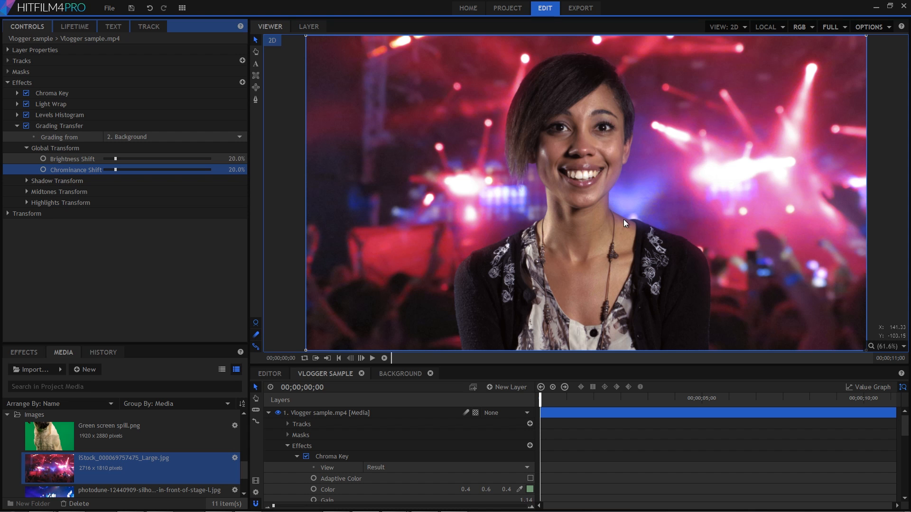
{"action": "mouse_move", "coordinate": [210, 275]}
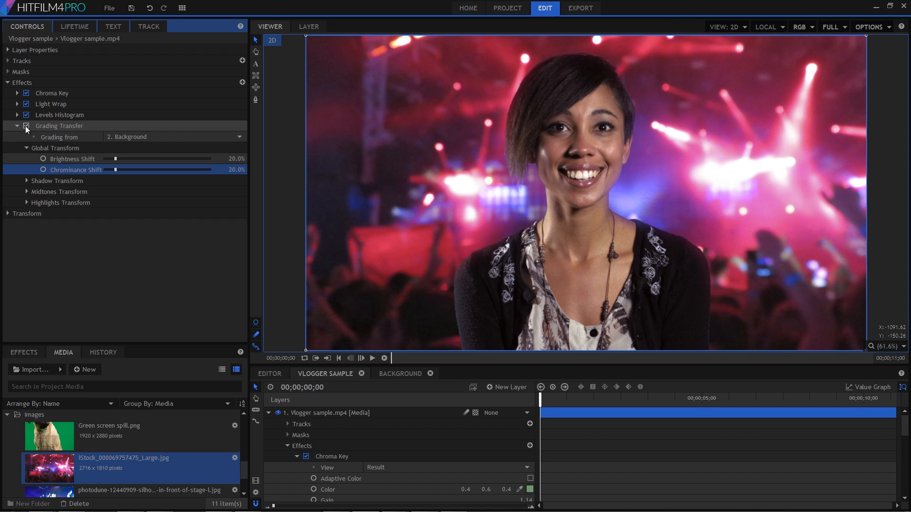
{"action": "left_click", "coordinate": [26, 127]}
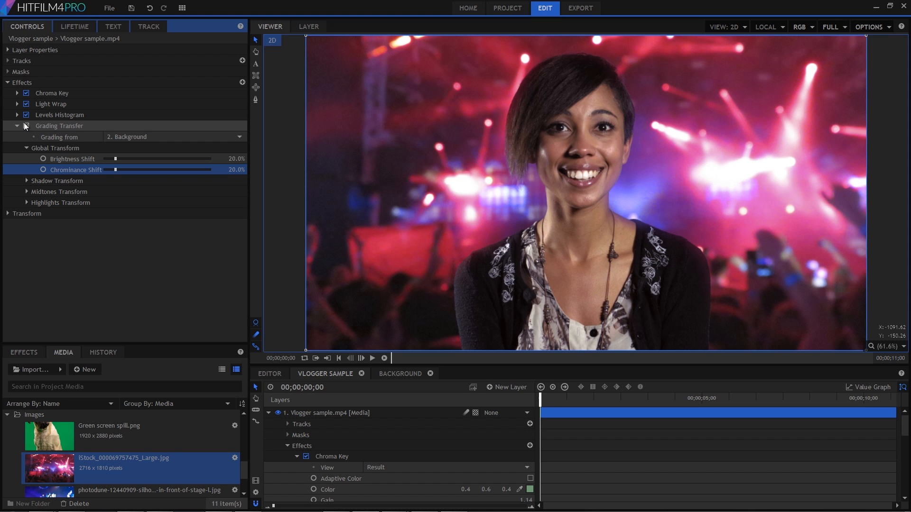
{"action": "left_click", "coordinate": [25, 126]}
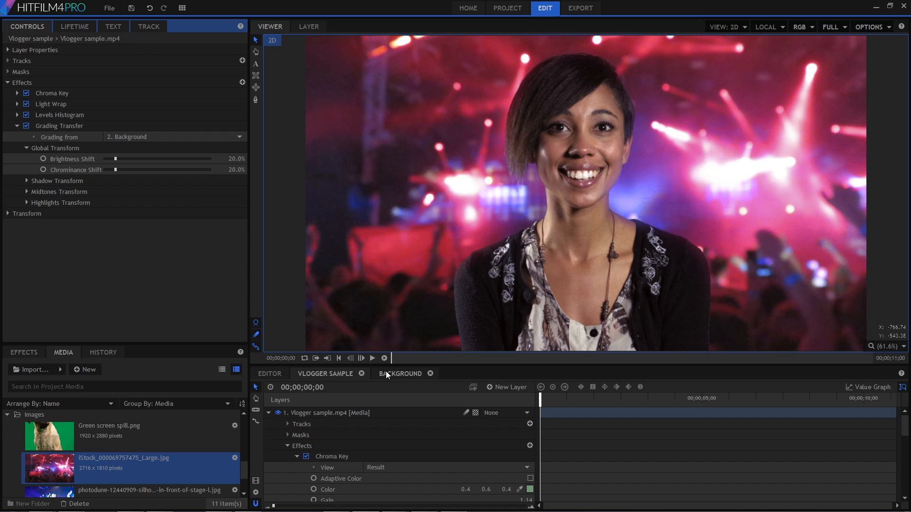
- Open the Background composite
{"action": "left_click", "coordinate": [401, 373]}
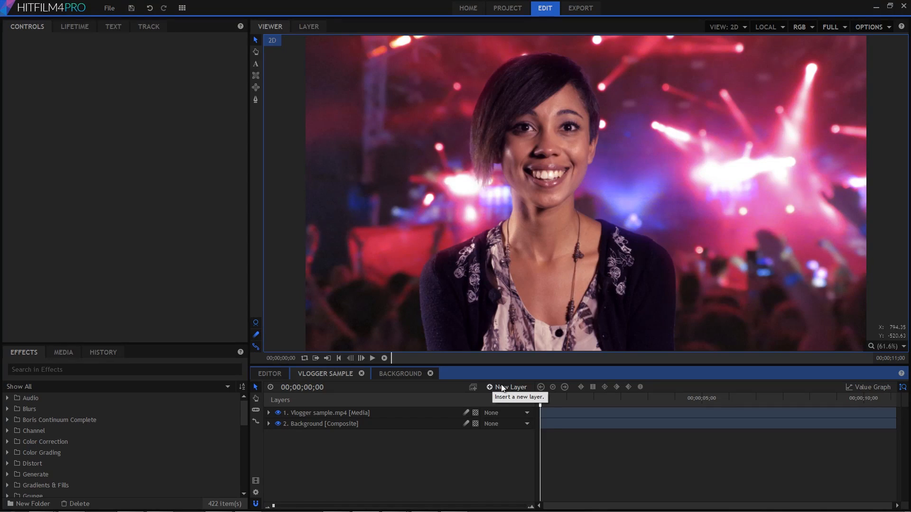
- Add a Grade layer with Light Streaks: Add blend, threshold 0.98, size 25.6
{"action": "left_click", "coordinate": [510, 387]}
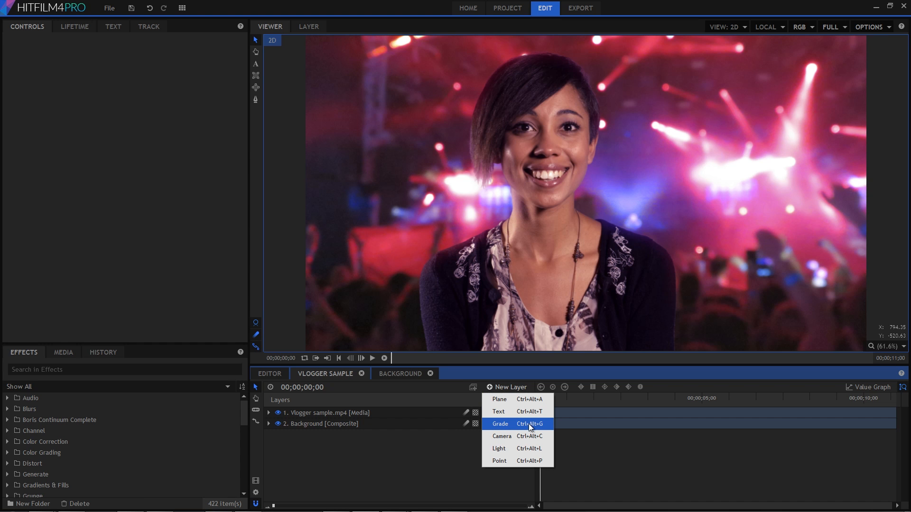
{"action": "left_click", "coordinate": [499, 424]}
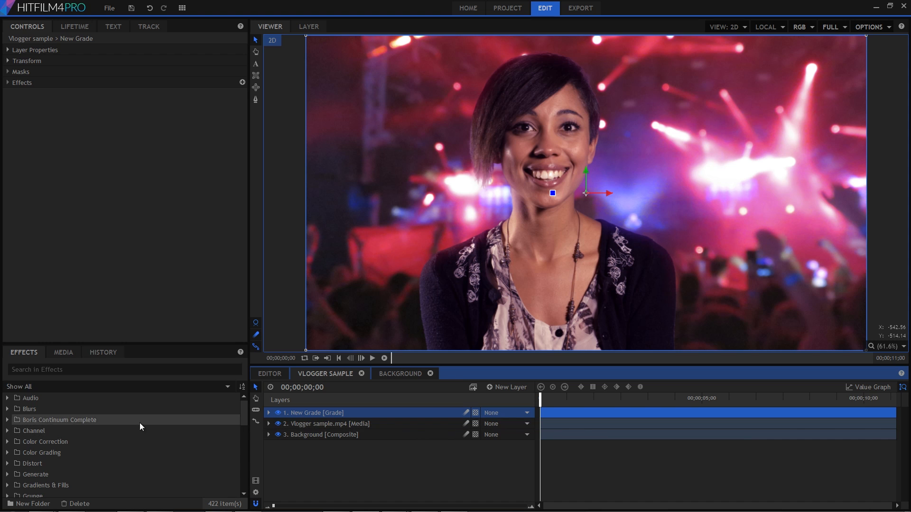
{"action": "type", "text": "light stre"}
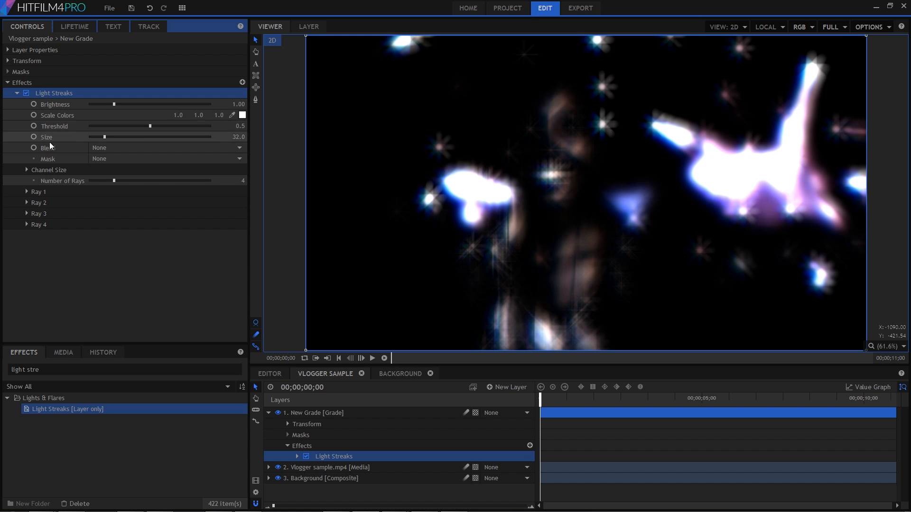
{"action": "left_click", "coordinate": [165, 147]}
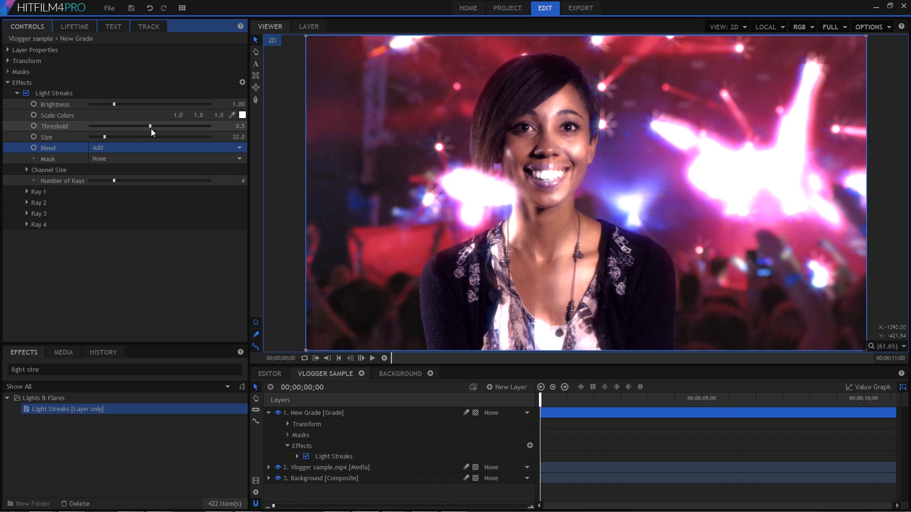
{"action": "left_click_drag", "start_coordinate": [150, 126], "coordinate": [171, 126]}
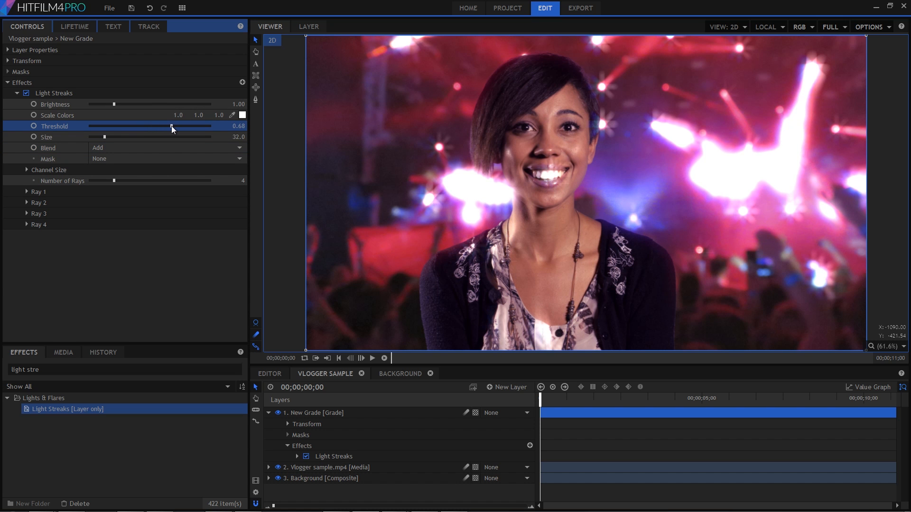
{"action": "left_click_drag", "start_coordinate": [171, 126], "coordinate": [207, 126]}
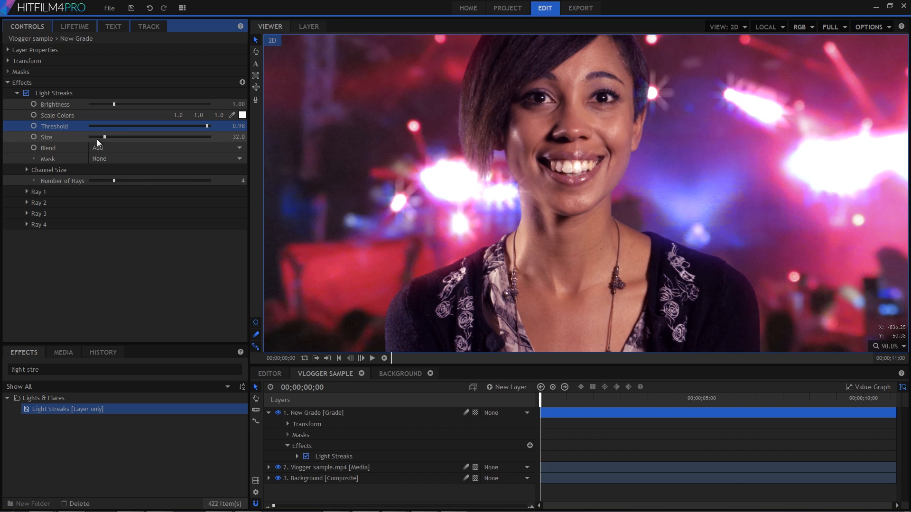
{"action": "left_click_drag", "start_coordinate": [108, 137], "coordinate": [102, 137]}
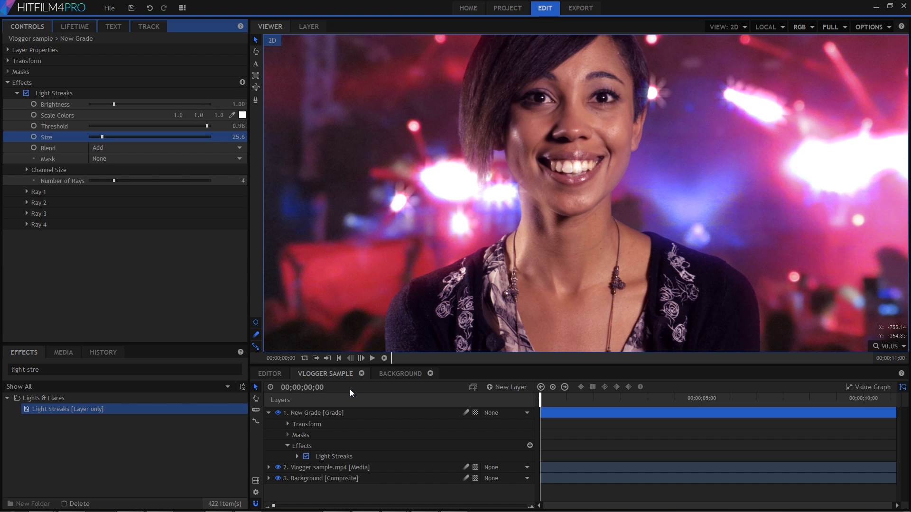
{"action": "left_click", "coordinate": [328, 467]}
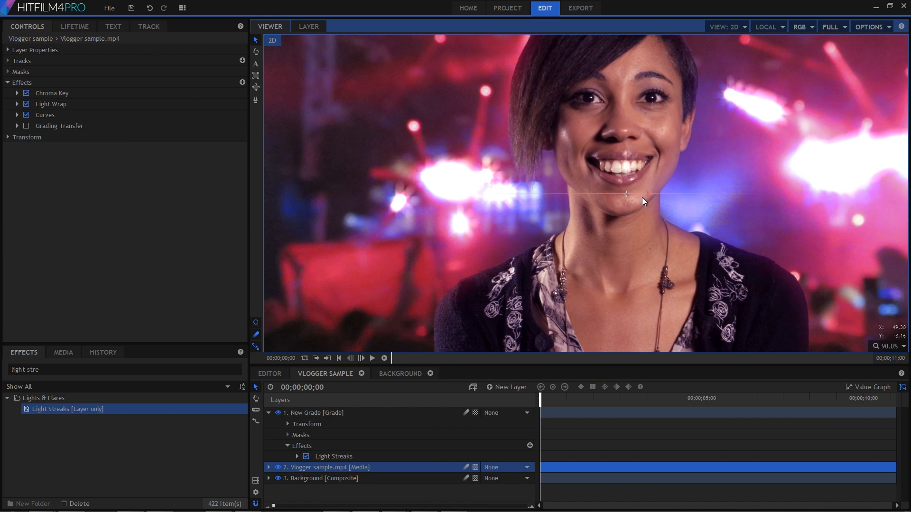
{"action": "left_click_drag", "start_coordinate": [644, 202], "coordinate": [593, 207]}
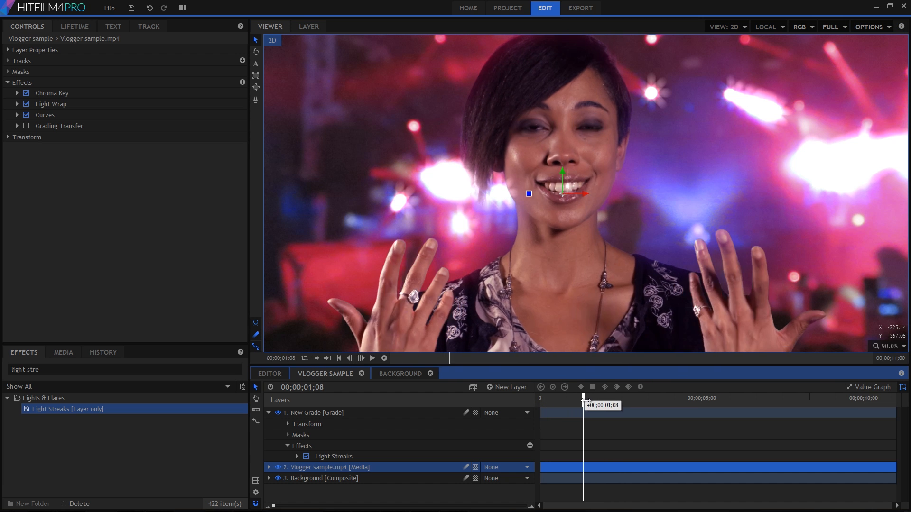
{"action": "left_click_drag", "start_coordinate": [584, 397], "coordinate": [627, 397]}
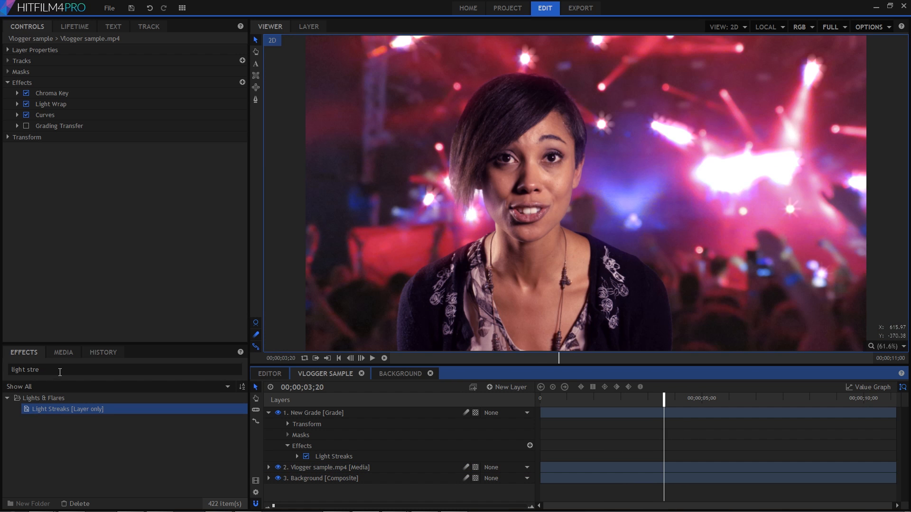
- Add Anamorphic Lens Flare to the grade layer, horizontal orientation, threshold 0.93
{"action": "type", "text": "anamor"}
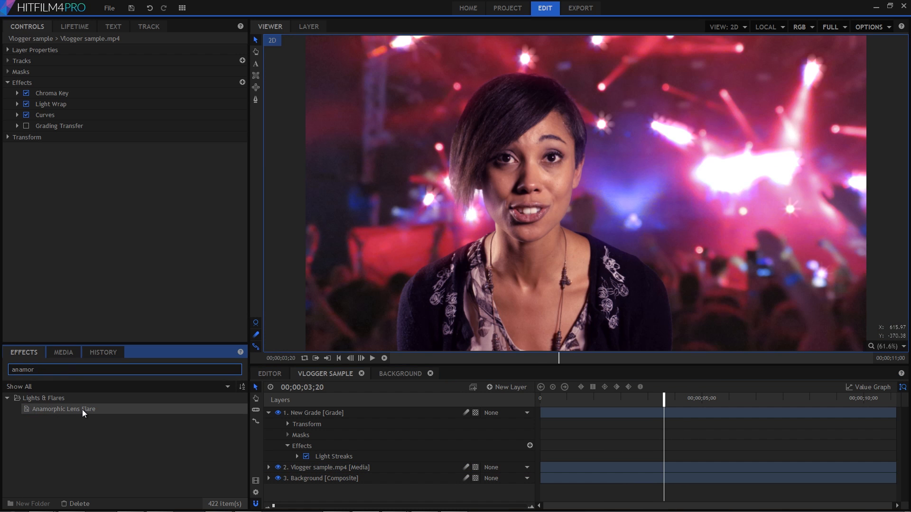
{"action": "double_click", "coordinate": [65, 409]}
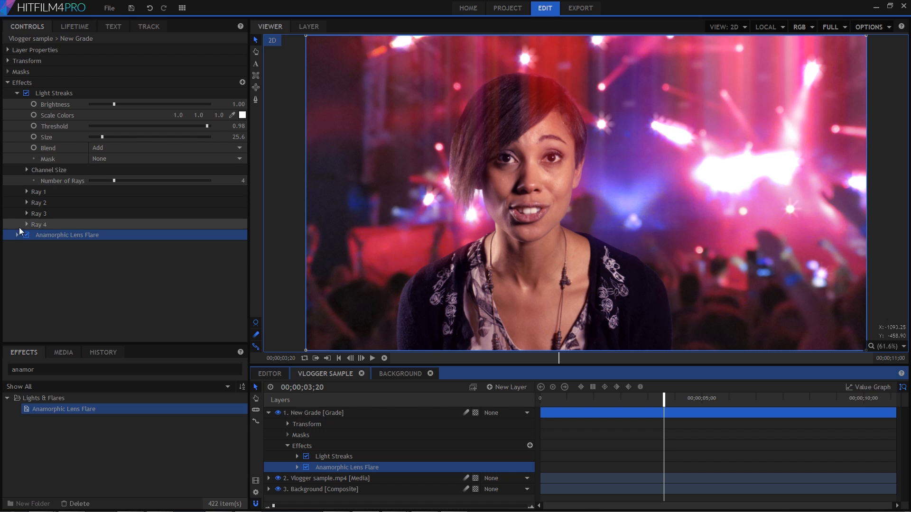
{"action": "left_click", "coordinate": [26, 235]}
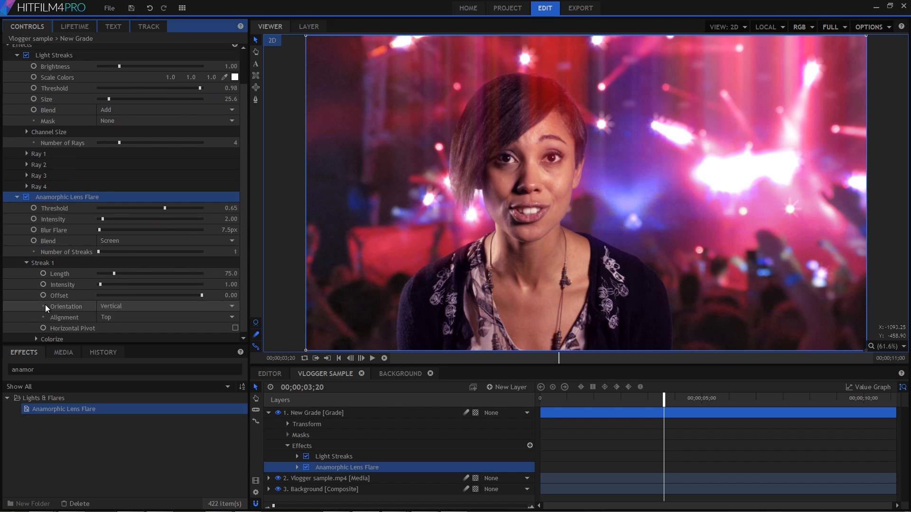
{"action": "left_click", "coordinate": [167, 306]}
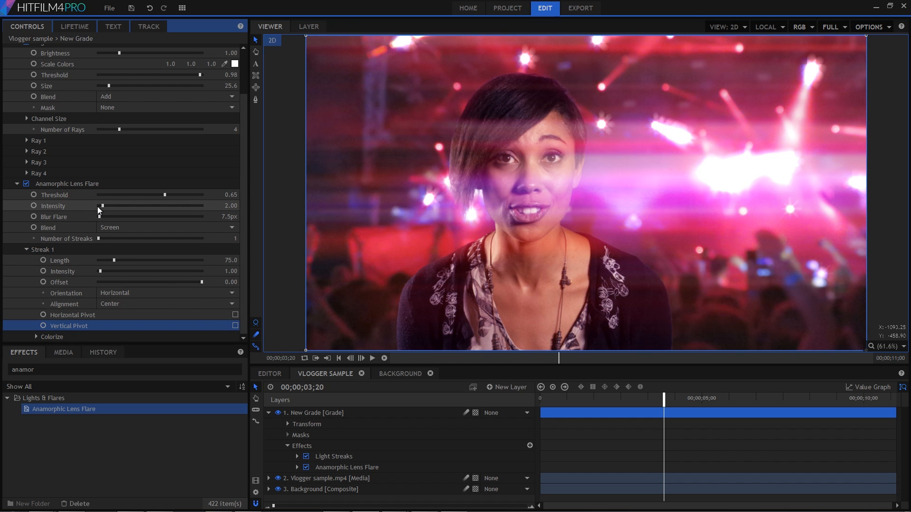
{"action": "left_click_drag", "start_coordinate": [165, 195], "coordinate": [195, 194]}
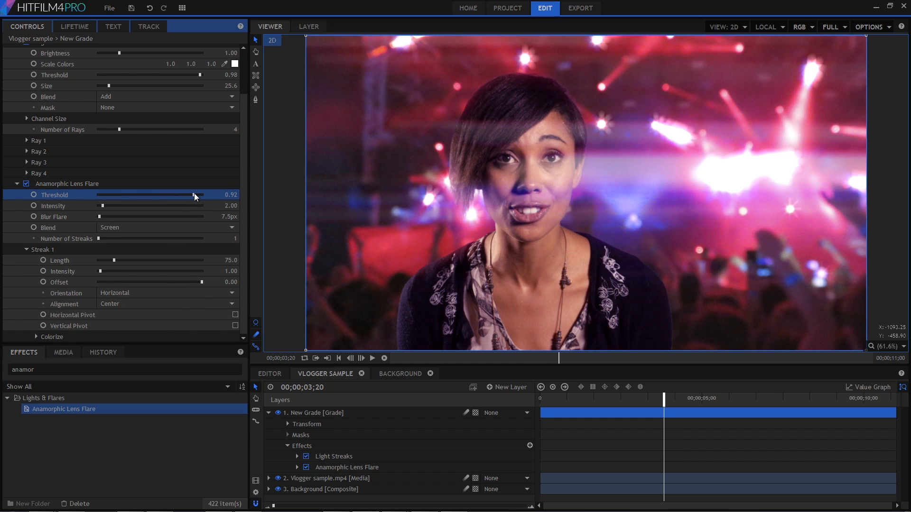
{"action": "left_click_drag", "start_coordinate": [192, 194], "coordinate": [195, 195]}
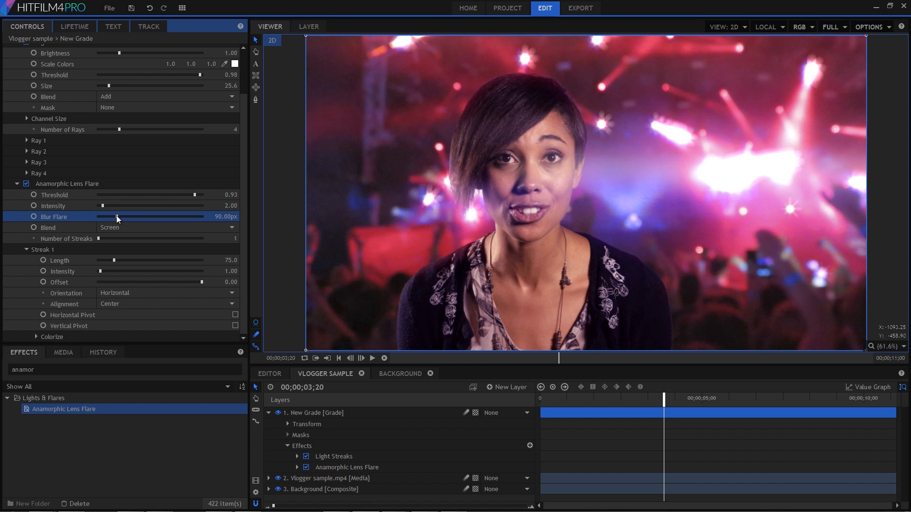
- Set flare intensity to 1 and streak length about 109, then preview across the clip
{"action": "double_click", "coordinate": [231, 205]}
{"action": "type", "text": "1"}
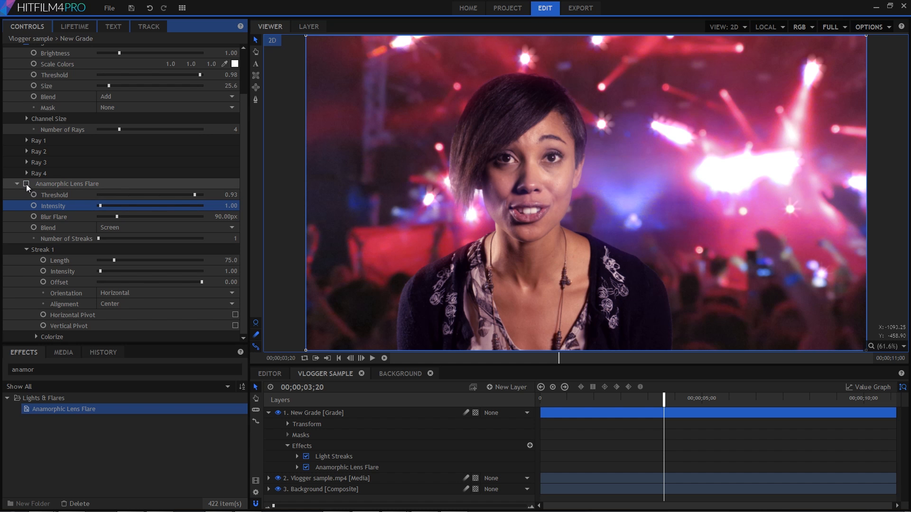
{"action": "left_click", "coordinate": [26, 184]}
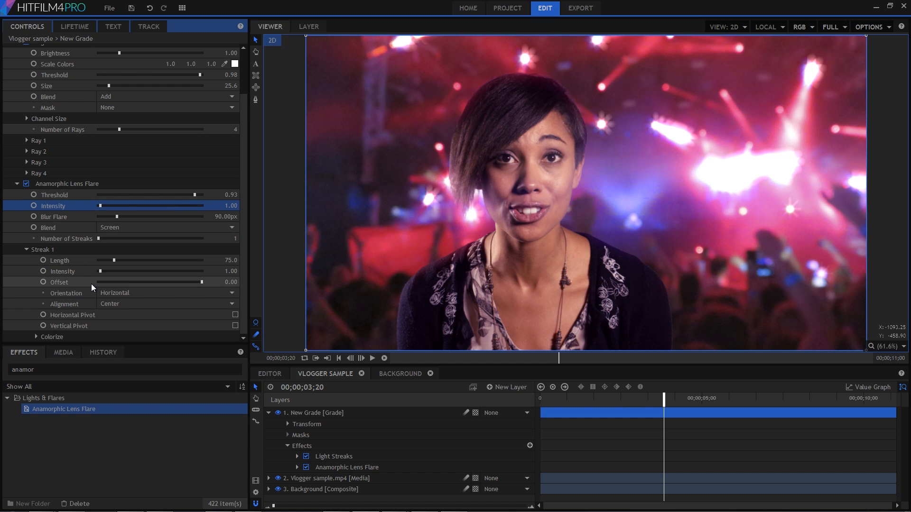
{"action": "left_click_drag", "start_coordinate": [114, 260], "coordinate": [122, 260]}
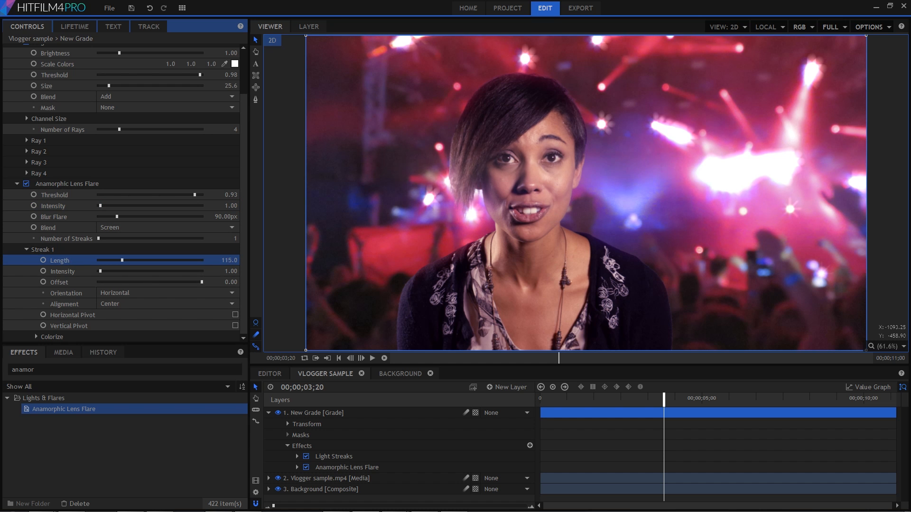
{"action": "left_click_drag", "start_coordinate": [663, 398], "coordinate": [559, 398]}
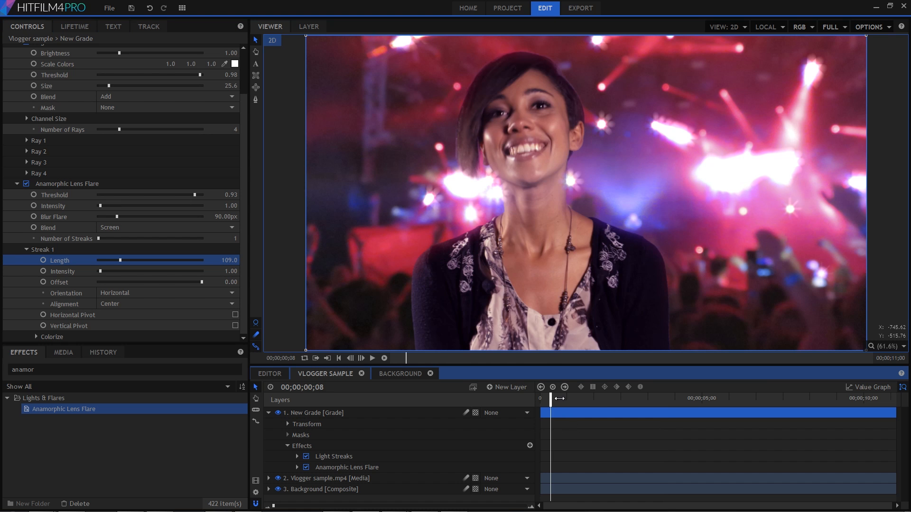
{"action": "left_click_drag", "start_coordinate": [549, 399], "coordinate": [586, 399]}
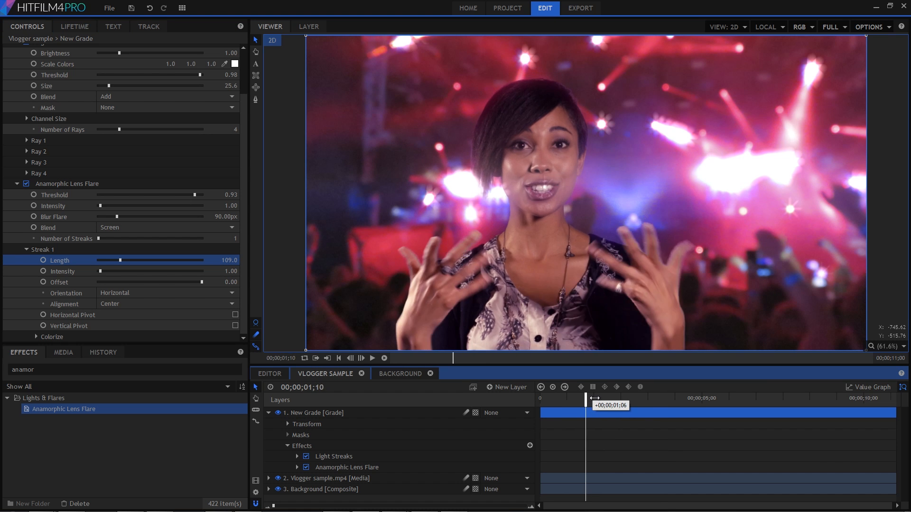
{"action": "left_click_drag", "start_coordinate": [585, 387], "coordinate": [631, 387]}
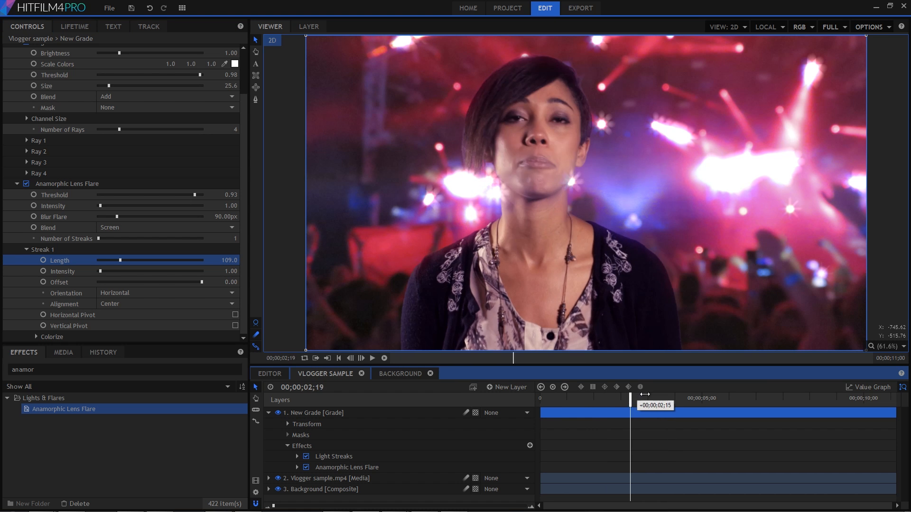
- Scrub the timeline to preview the flares at later moments in the clip
{"action": "left_click_drag", "start_coordinate": [644, 393], "coordinate": [680, 393]}
{"action": "type", "text": "auto light"}
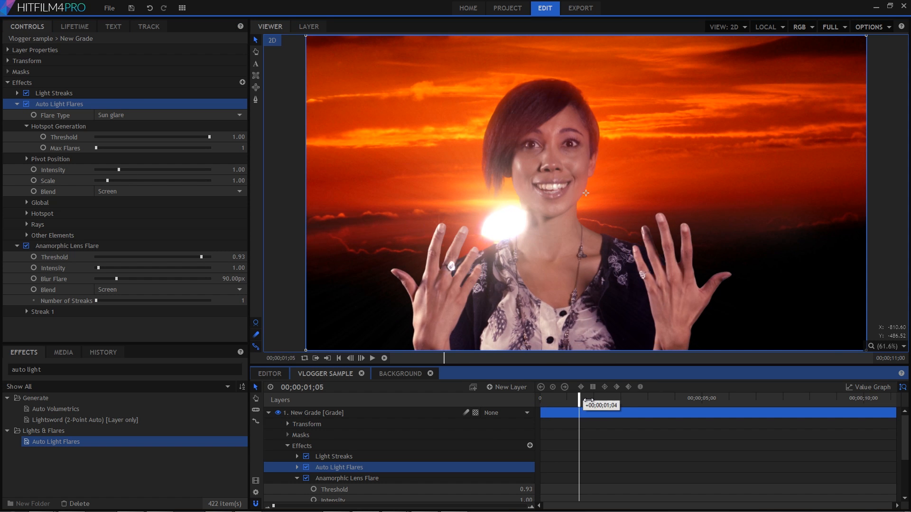
{"action": "left_click_drag", "start_coordinate": [579, 405], "coordinate": [611, 405]}
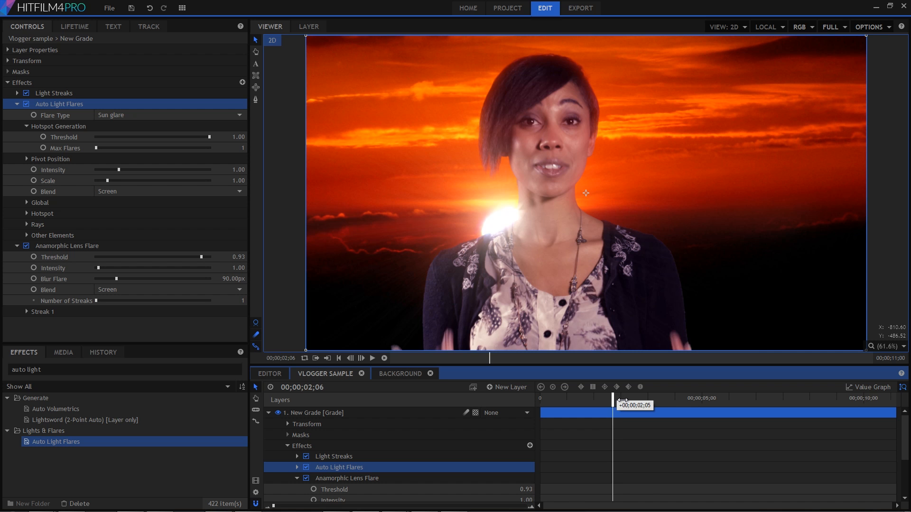
{"action": "left_click_drag", "start_coordinate": [611, 407], "coordinate": [652, 407]}
{"action": "type", "text": "cine"}
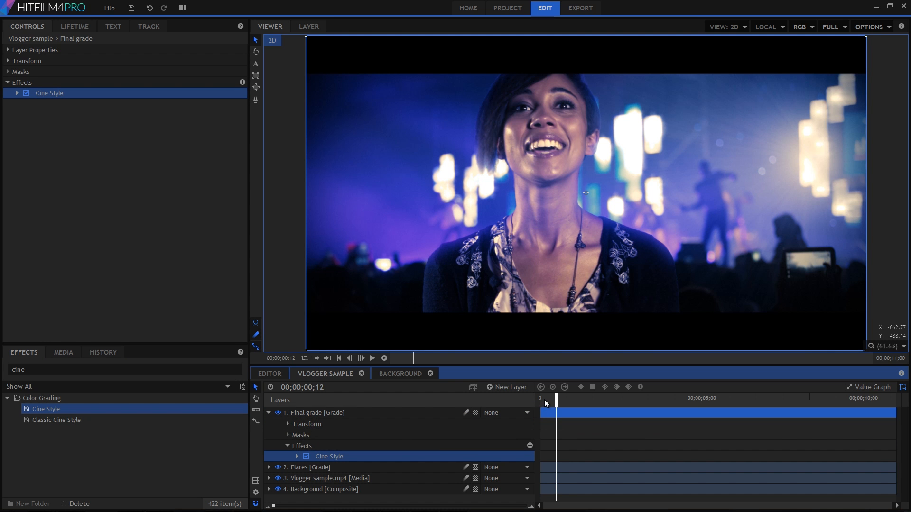
{"action": "left_click", "coordinate": [372, 358]}
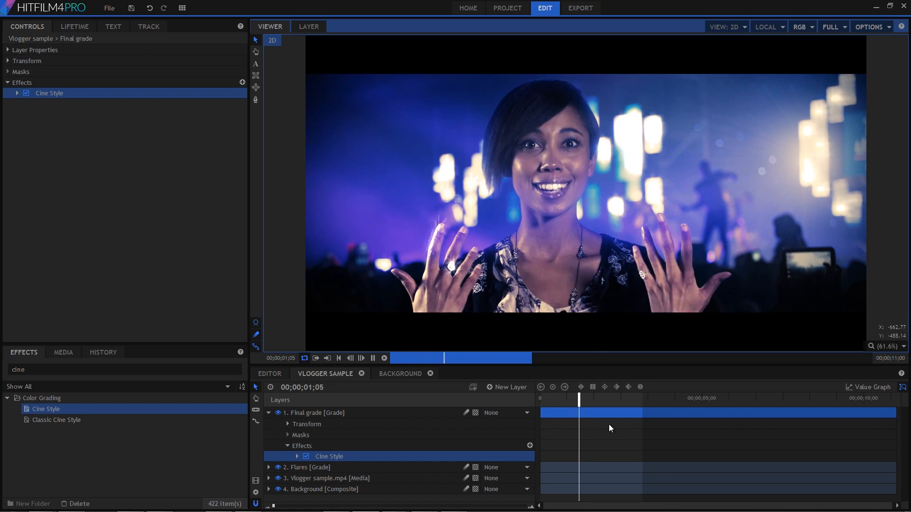
{"action": "left_click", "coordinate": [382, 357]}
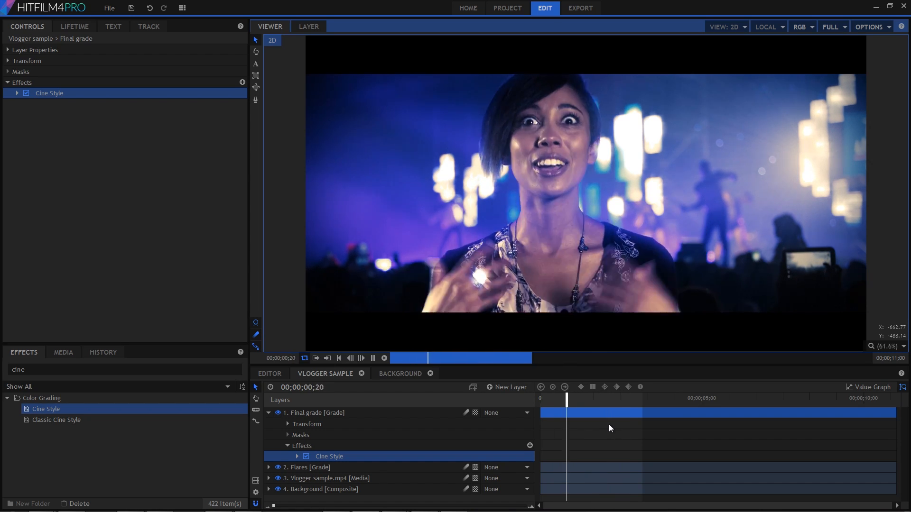